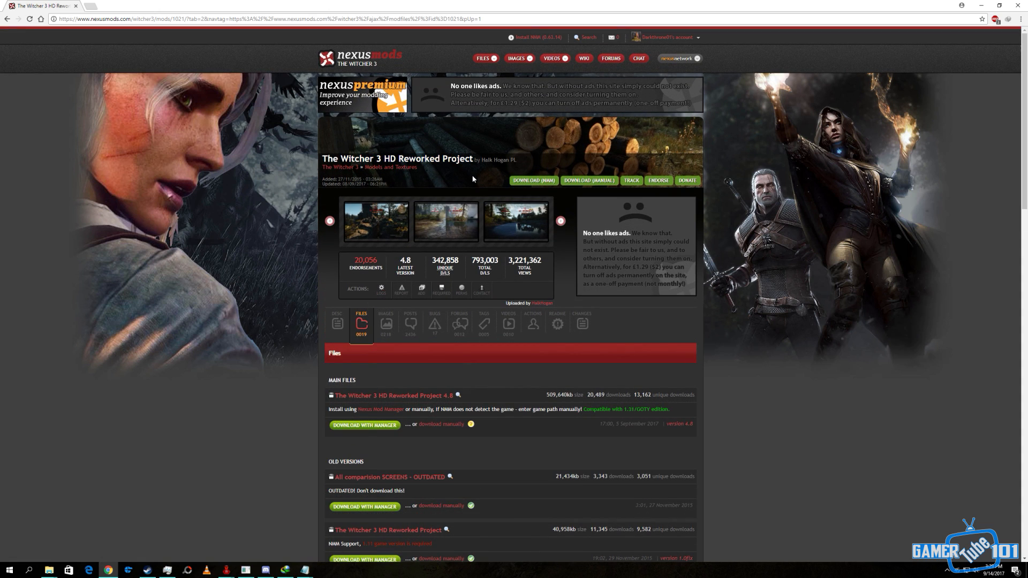
mouse_move(478, 179)
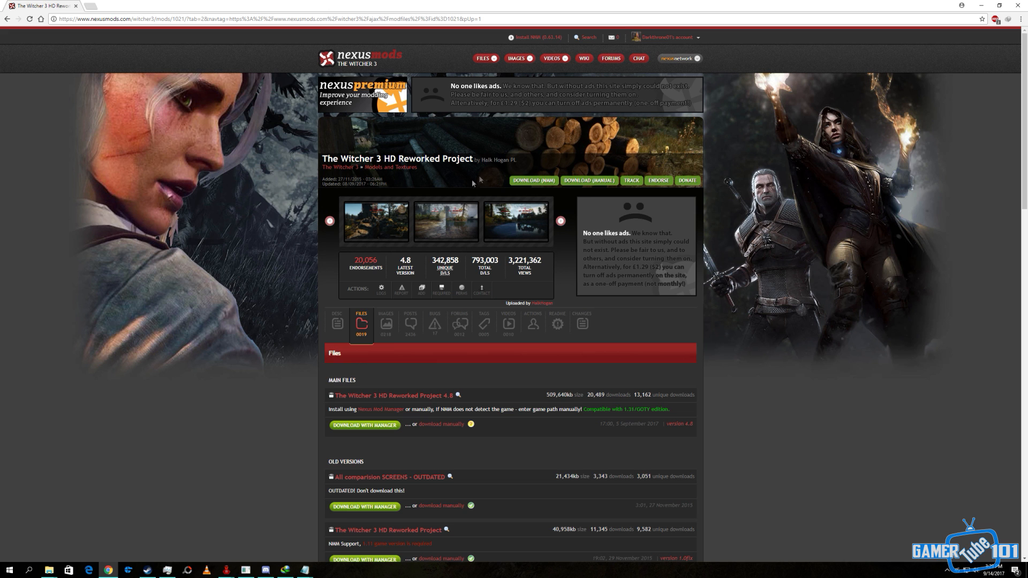
mouse_move(301, 328)
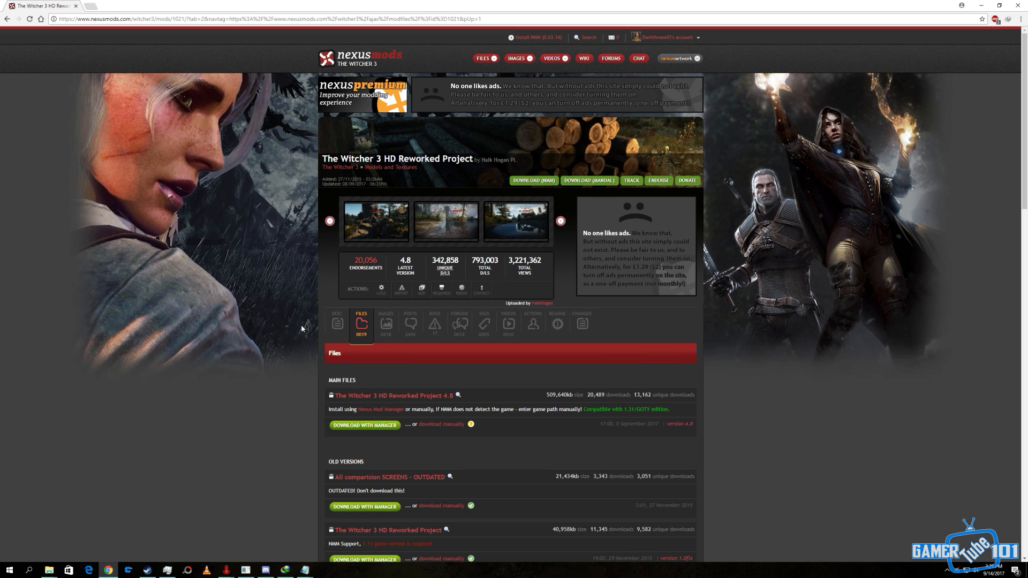
mouse_move(417, 107)
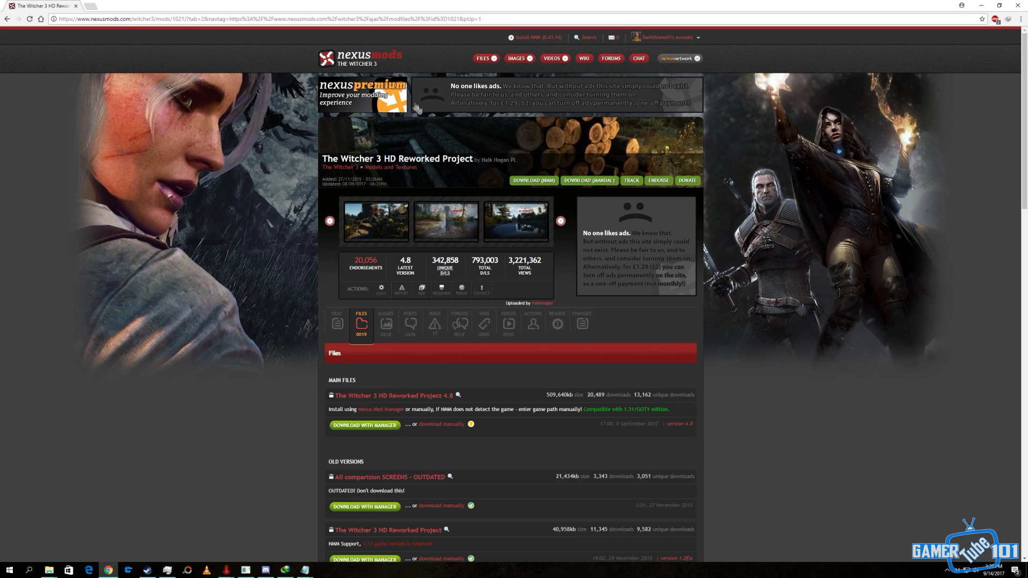
Browse the mod's Images gallery, enlarging the stone wall and brick wall comparison screenshots
left_click(386, 164)
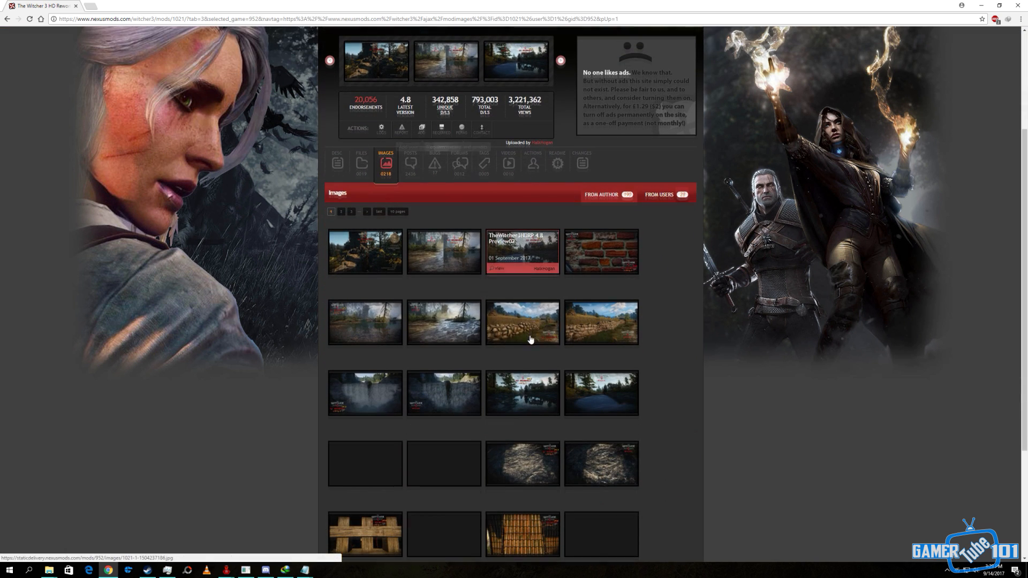
scroll("down", 3)
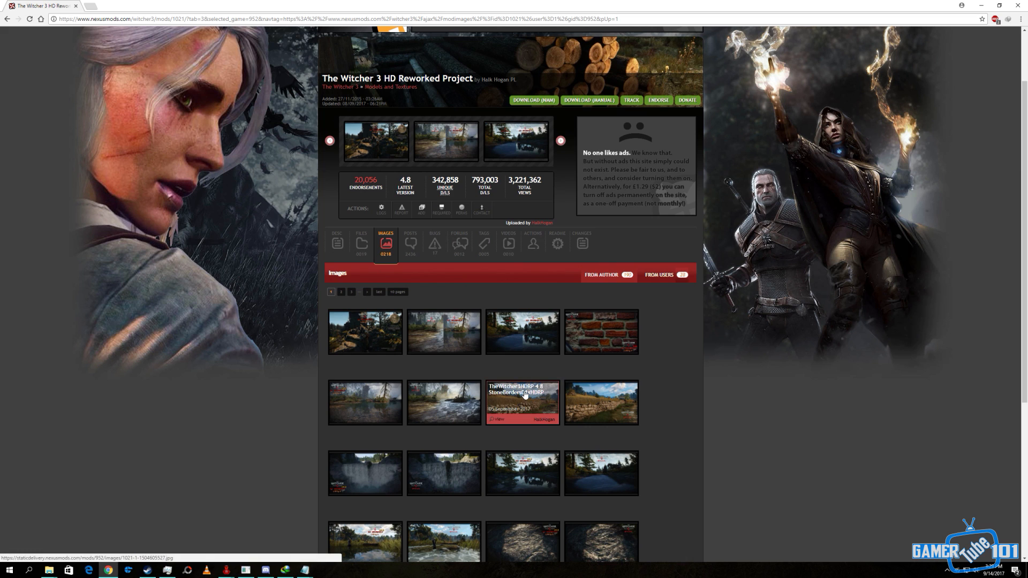
left_click(523, 403)
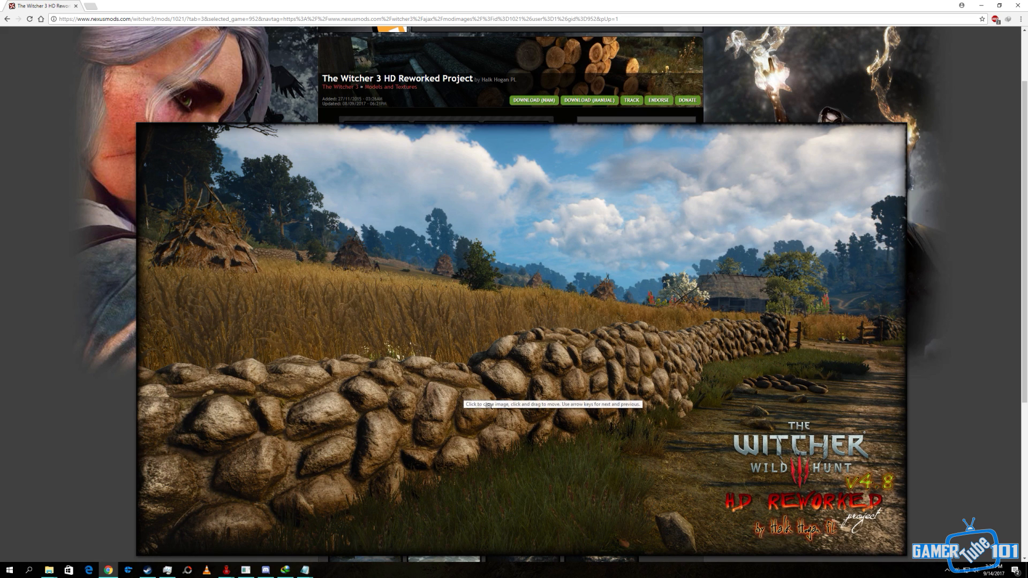
mouse_move(336, 429)
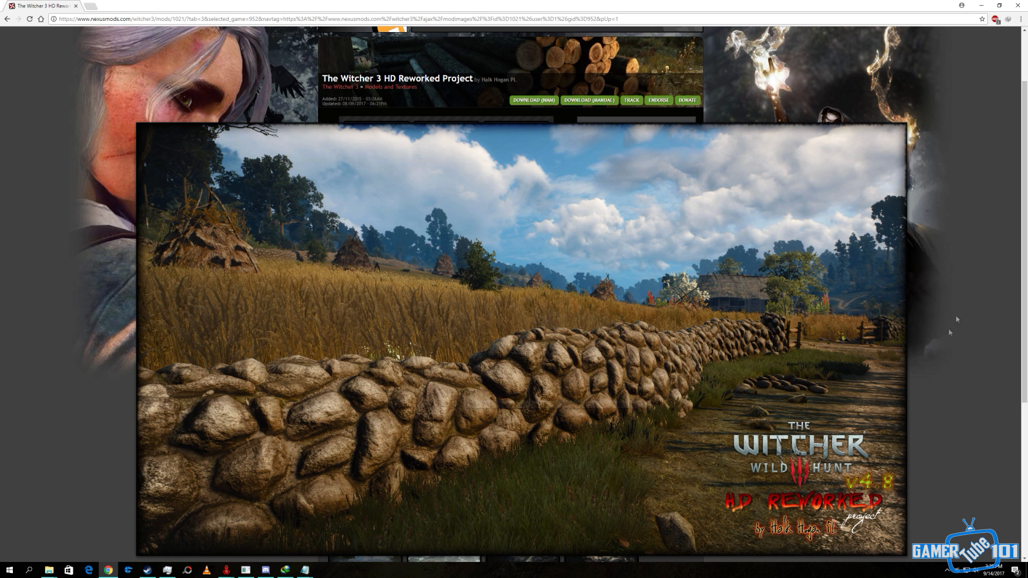
mouse_move(514, 385)
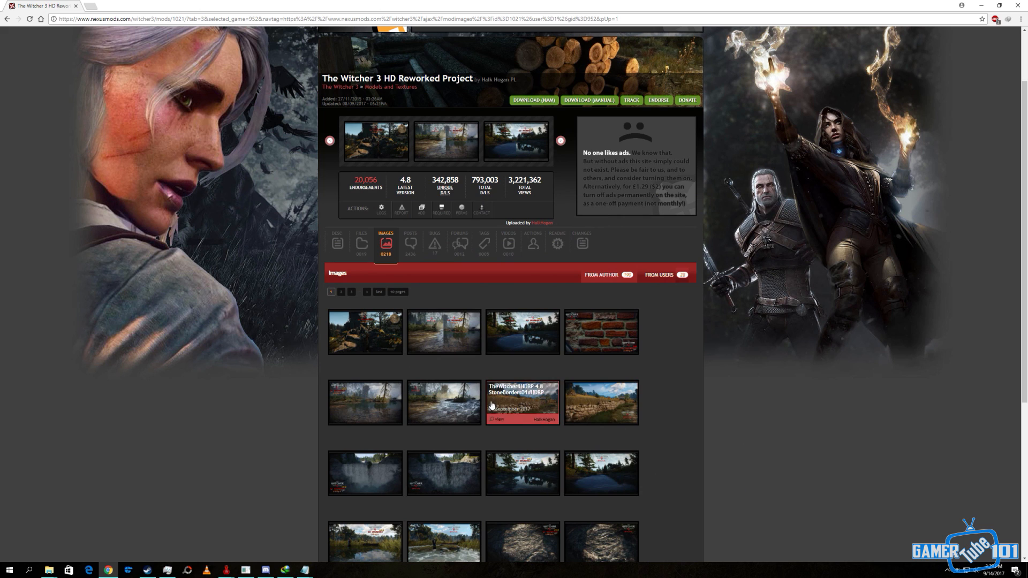
left_click(522, 402)
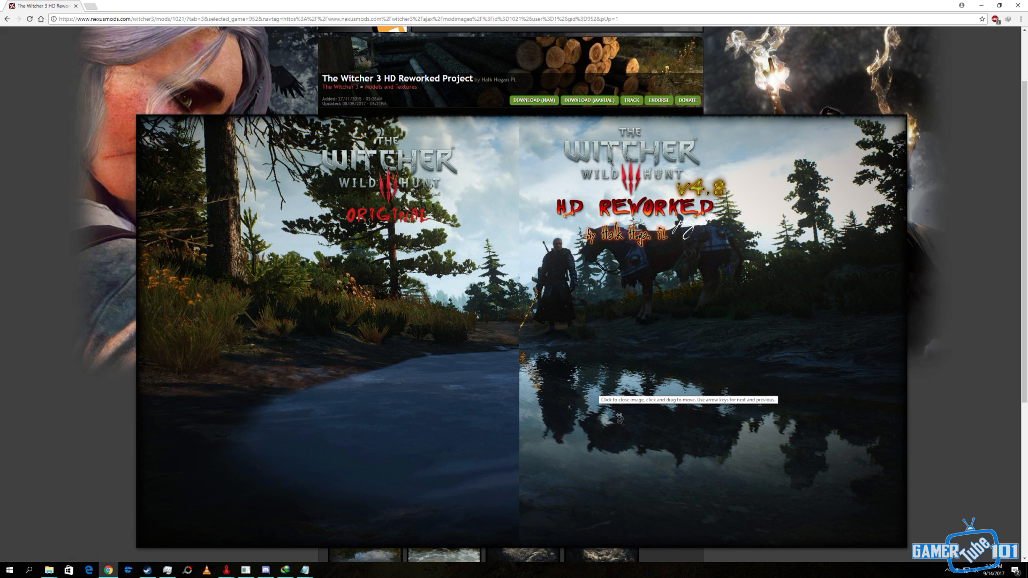
left_click(619, 418)
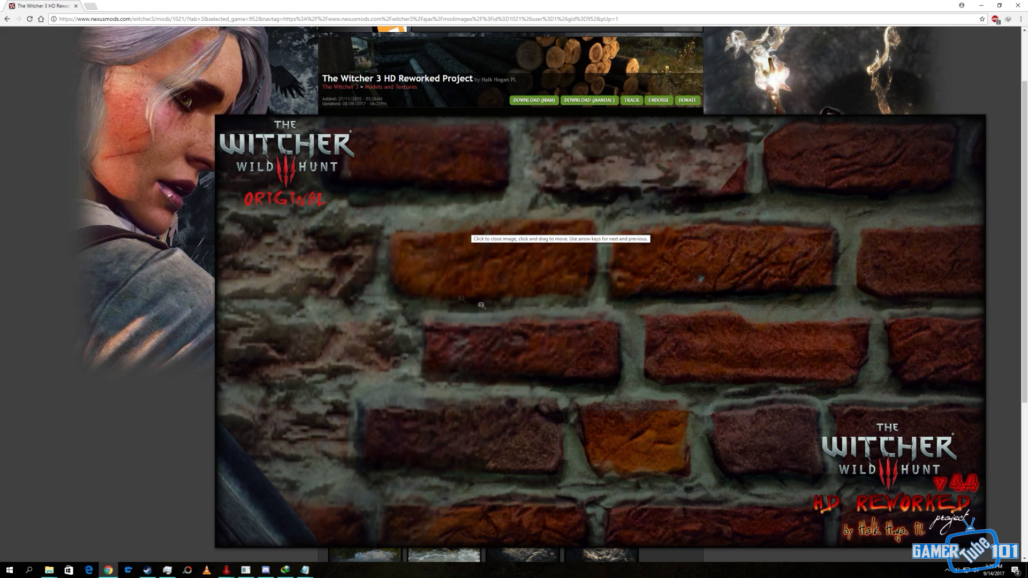
mouse_move(636, 331)
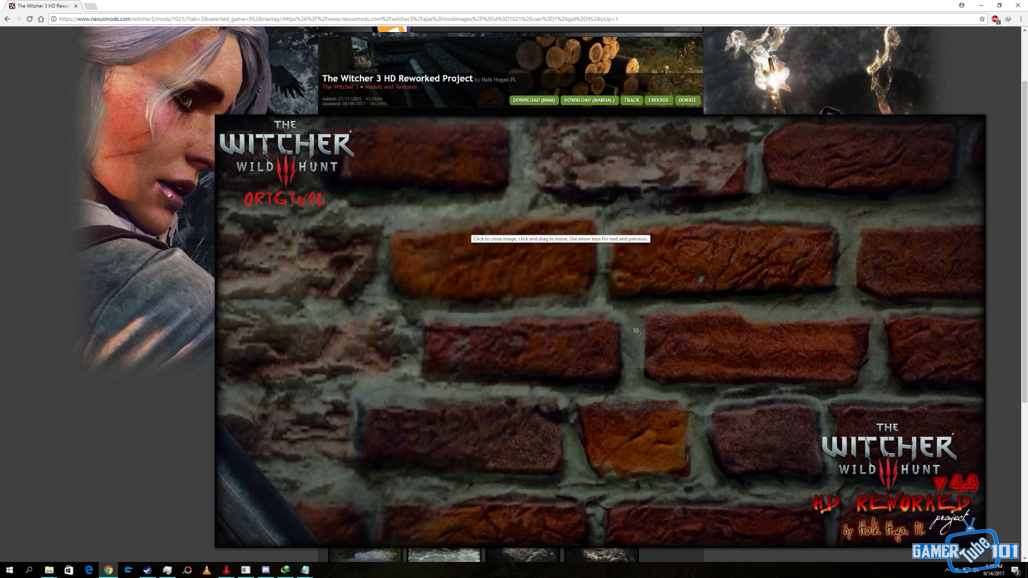
mouse_move(791, 306)
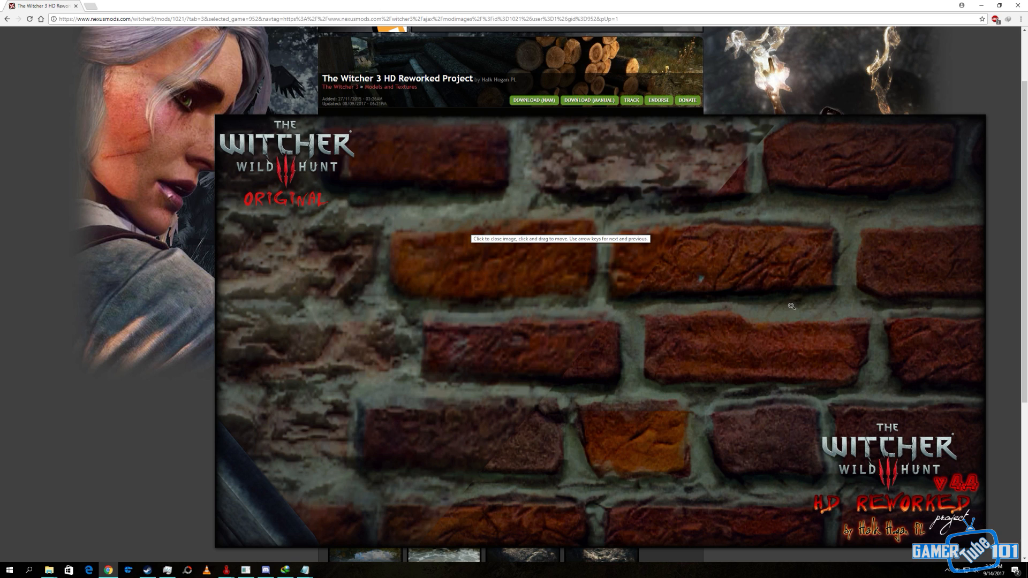
mouse_move(706, 353)
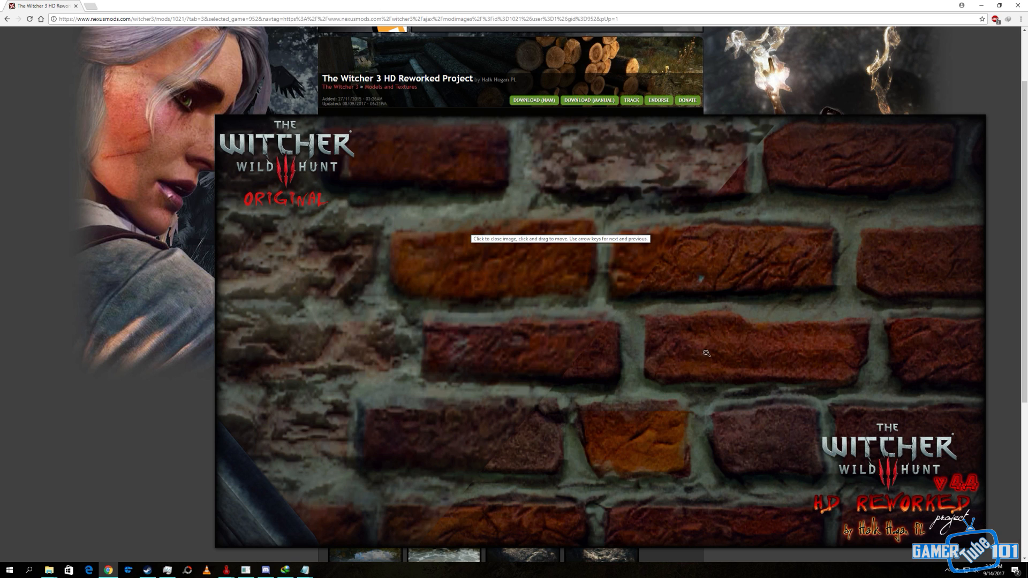
mouse_move(461, 254)
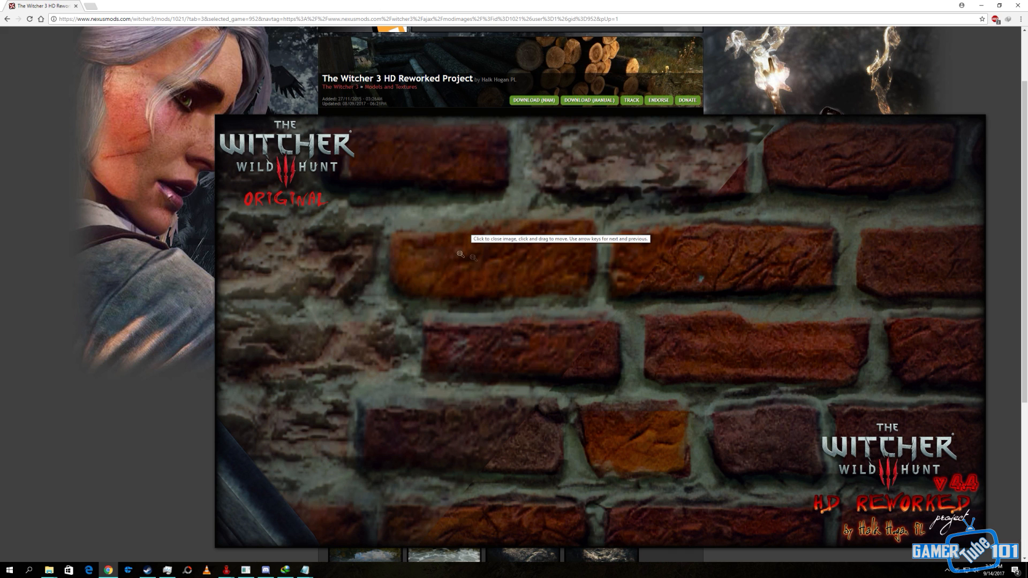
mouse_move(643, 397)
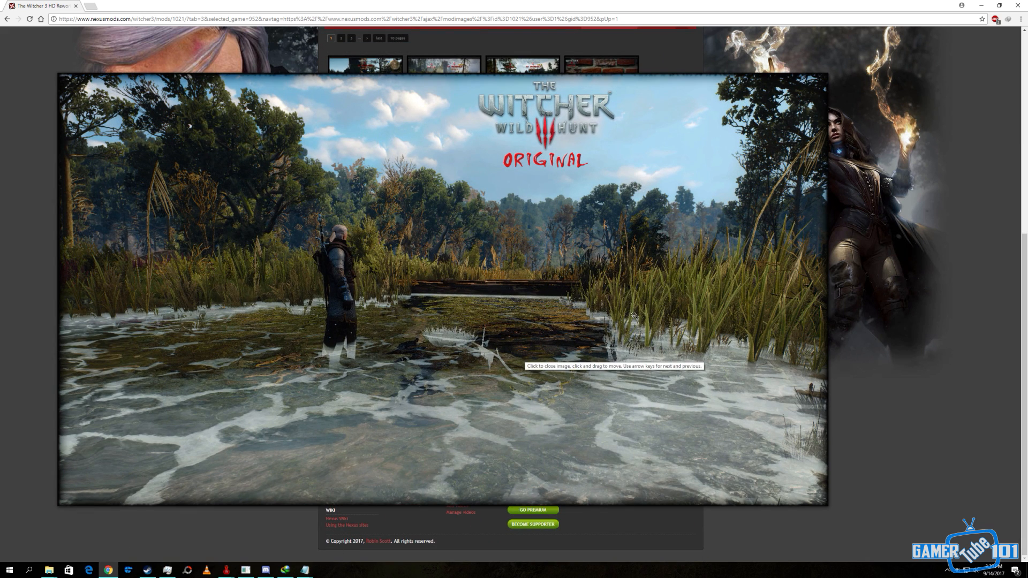
mouse_move(548, 231)
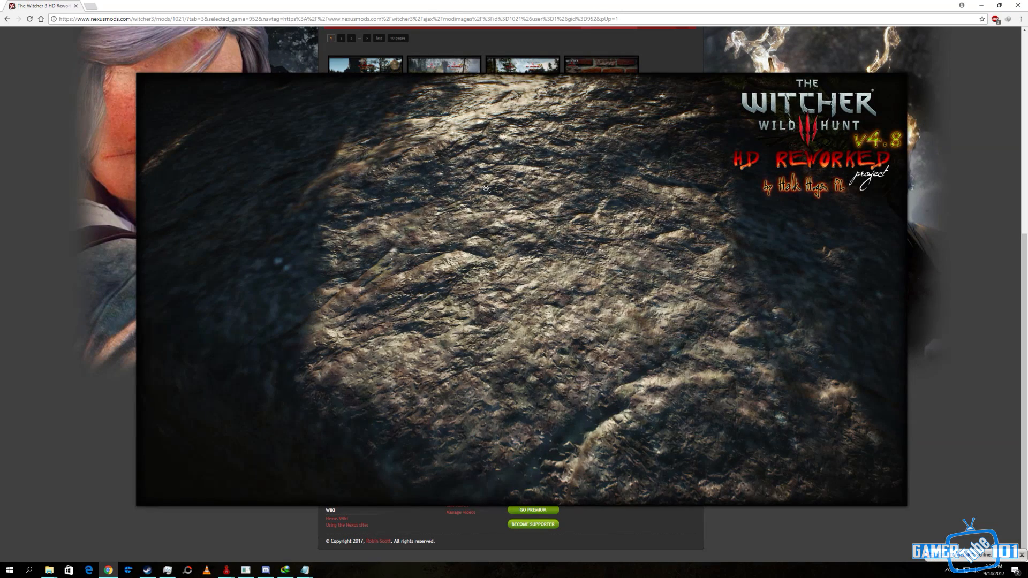
mouse_move(621, 263)
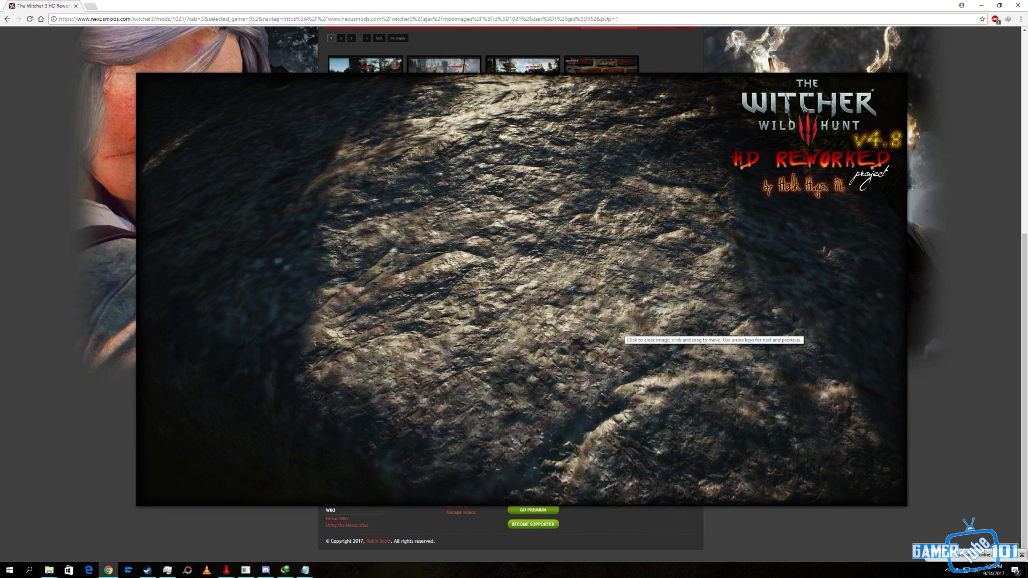
mouse_move(931, 305)
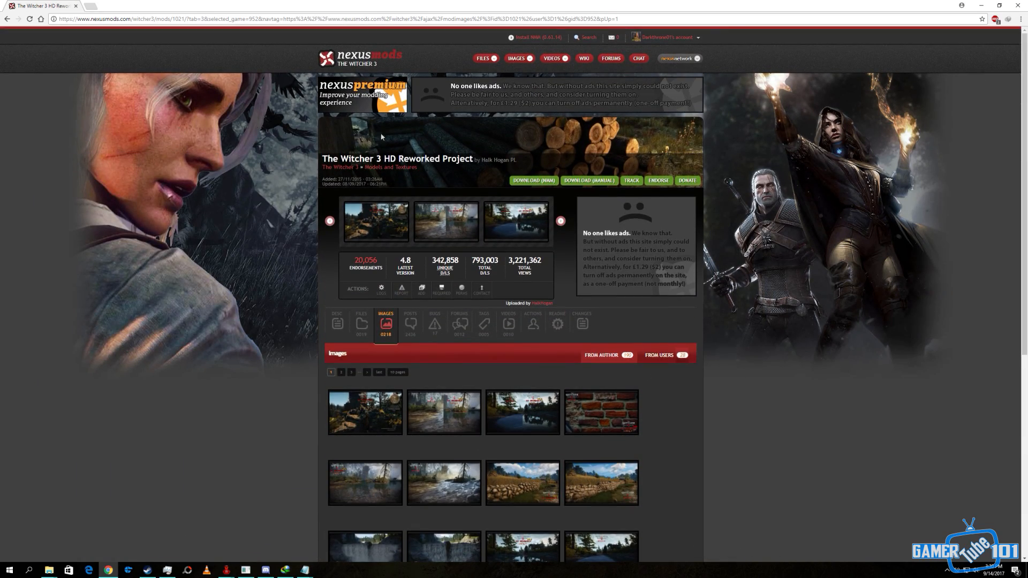
mouse_move(599, 153)
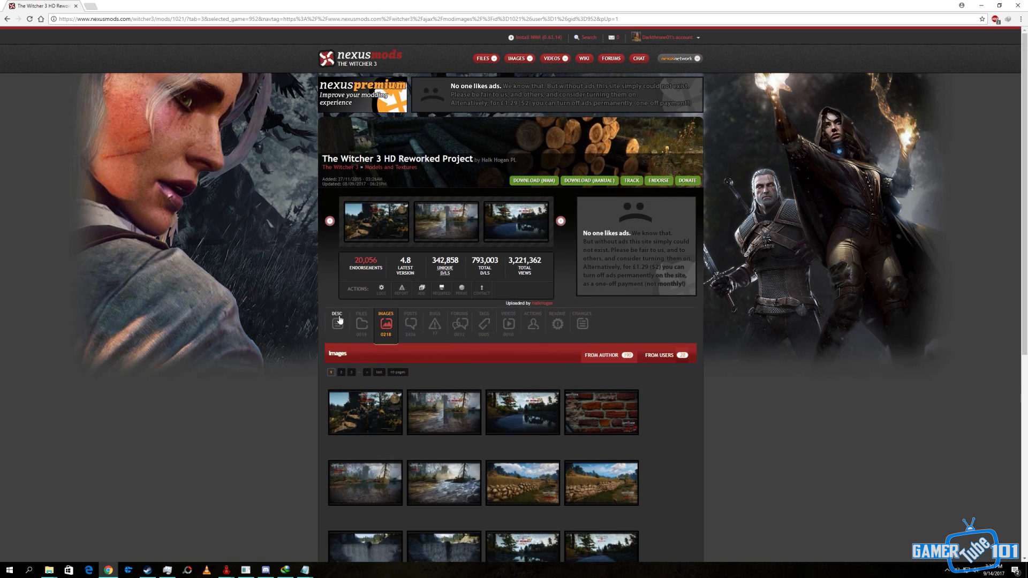
Return to the Files tab listing the 4.8 main file and older versions
left_click(361, 324)
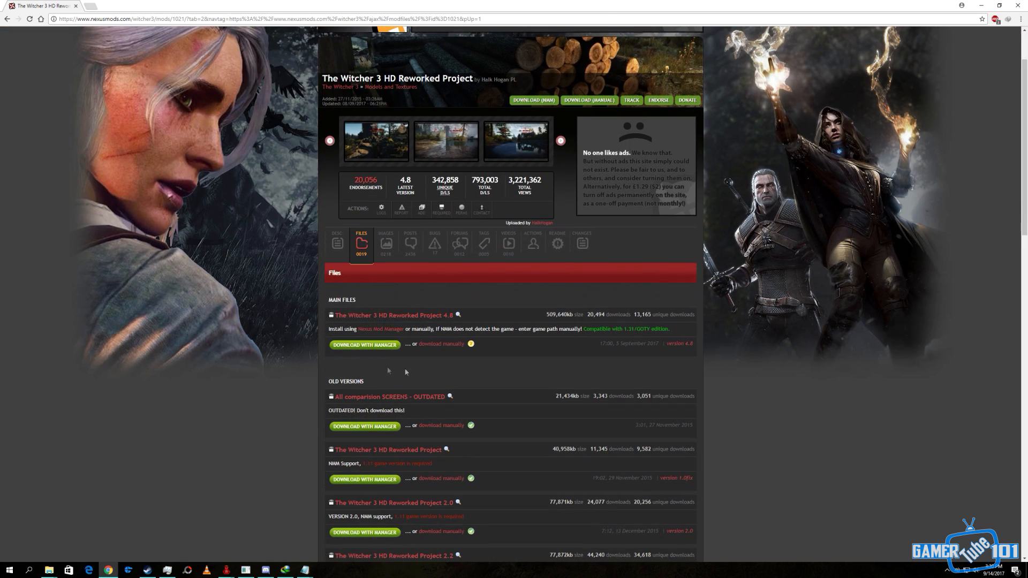
mouse_move(364, 345)
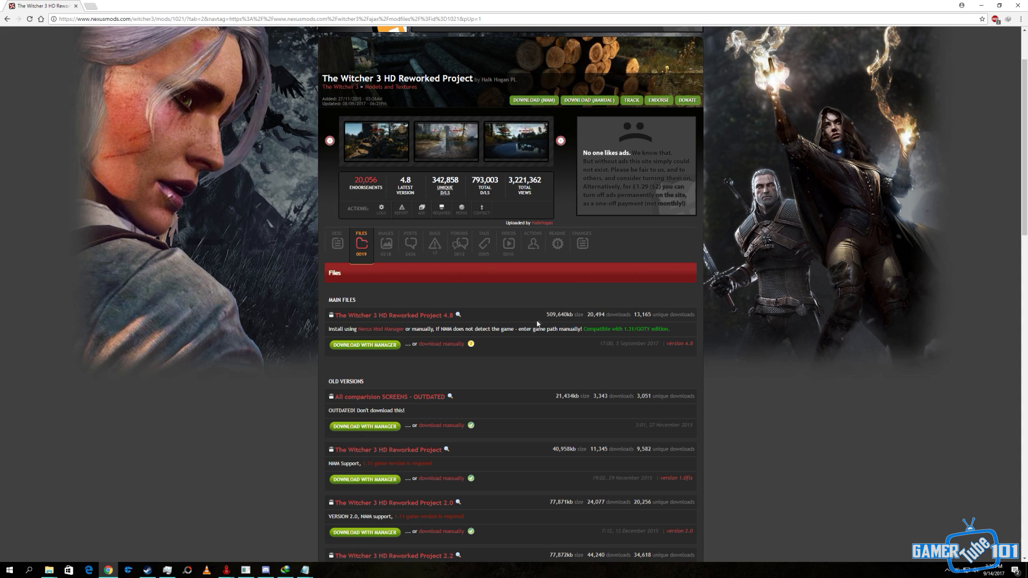
mouse_move(488, 287)
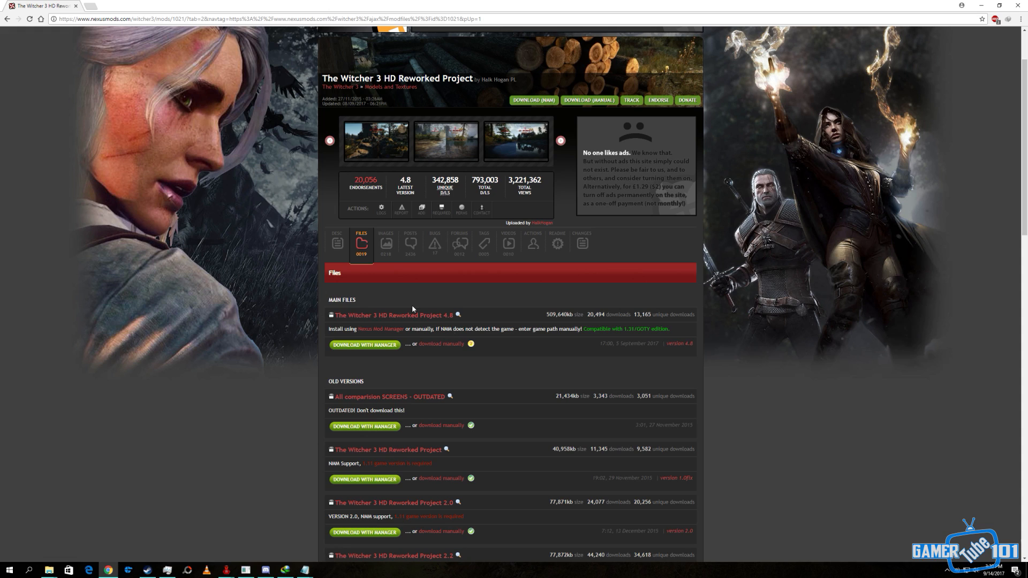
mouse_move(244, 108)
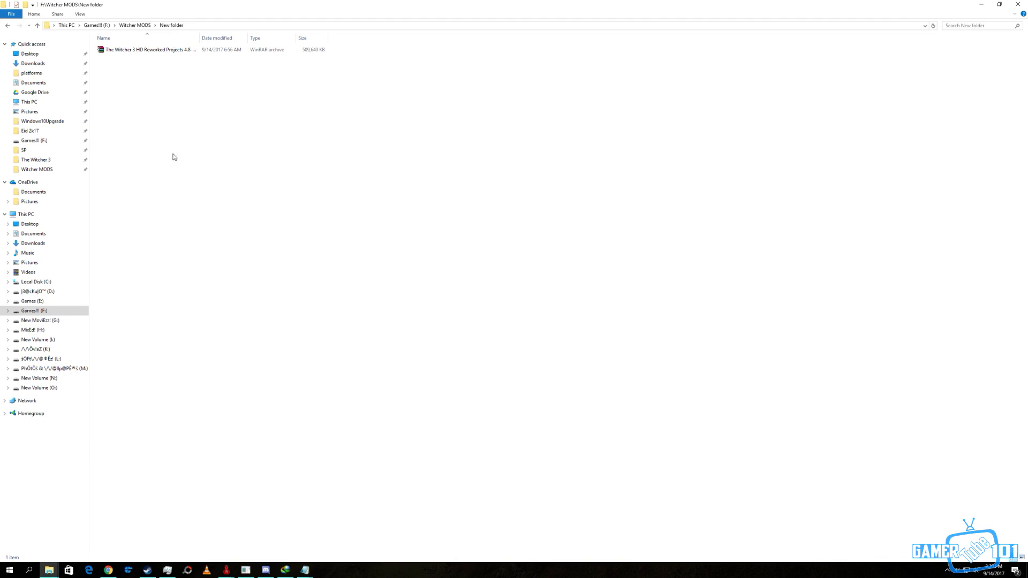
Extract the HD Reworked Project 4.8 RAR into its own folder and open it
left_click(149, 49)
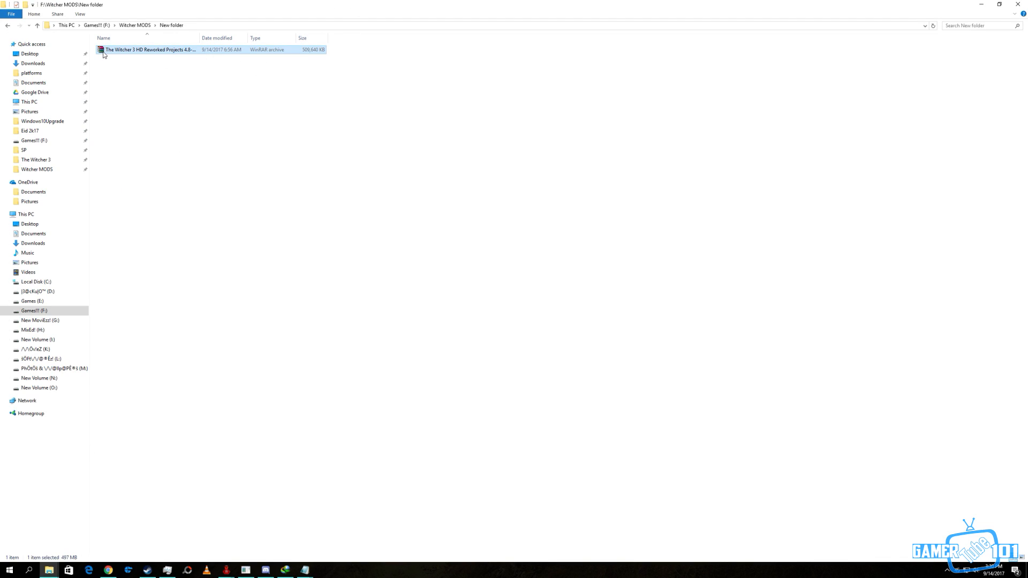
mouse_move(366, 53)
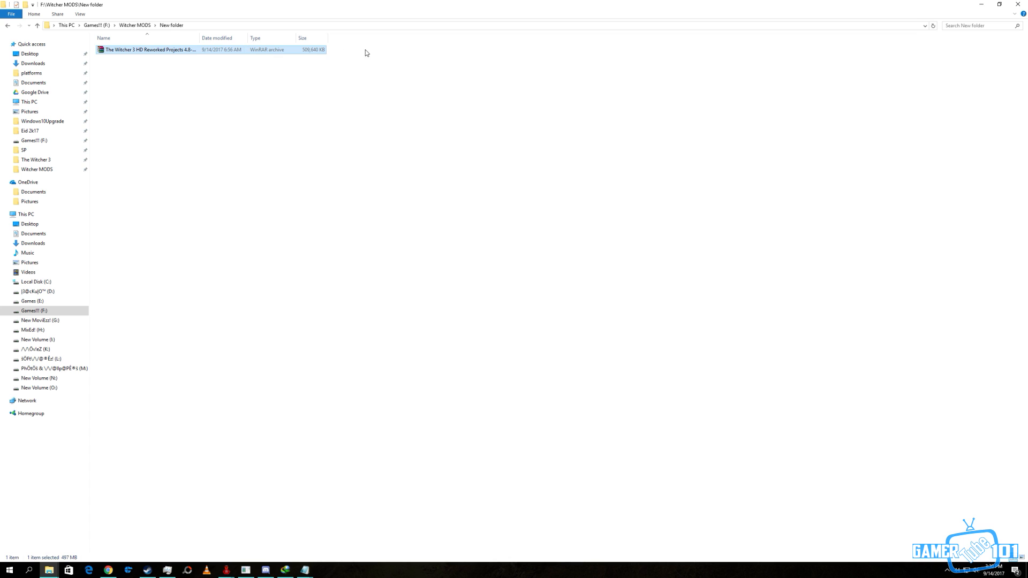
right_click(149, 49)
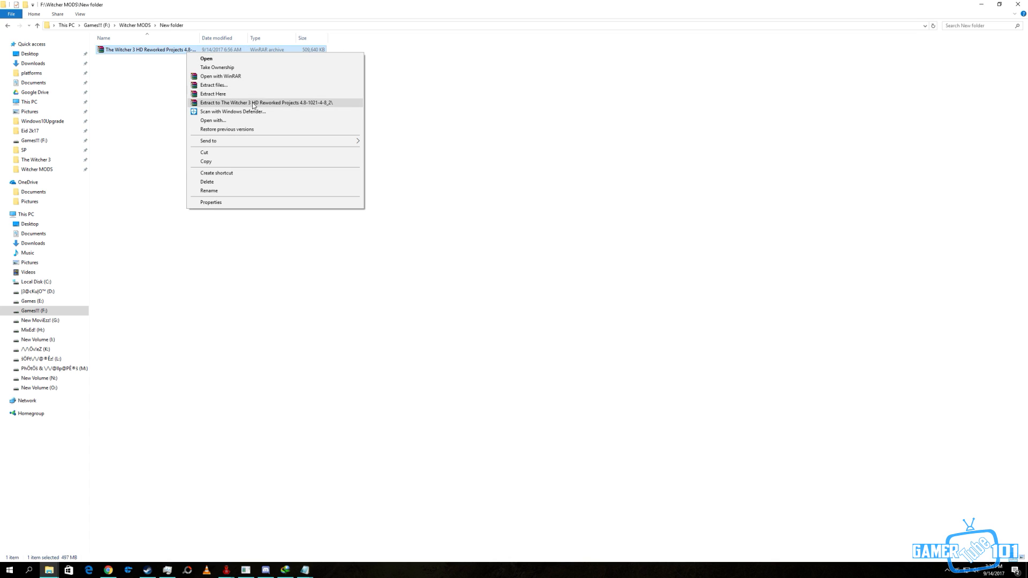
left_click(263, 103)
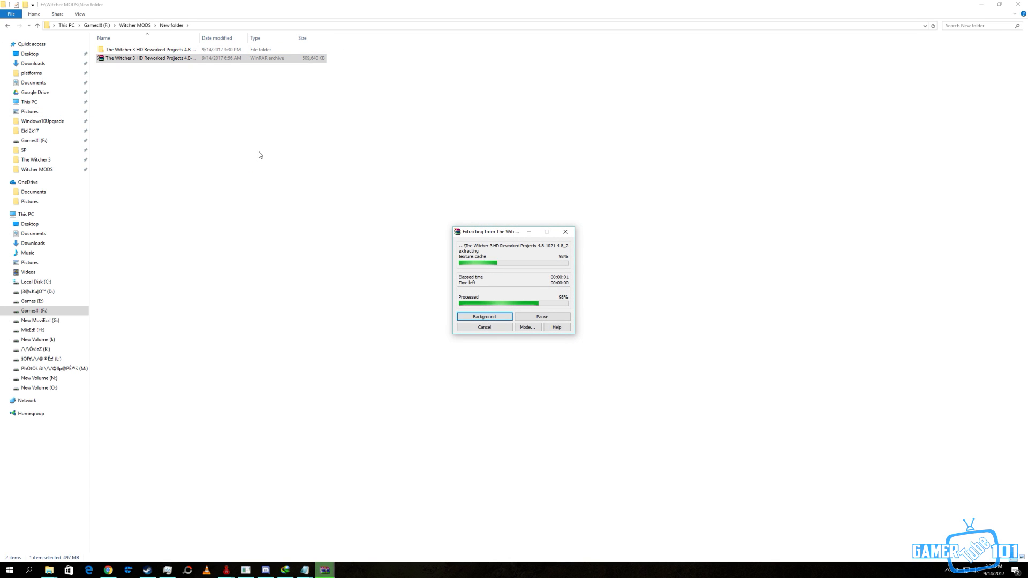
right_click(259, 154)
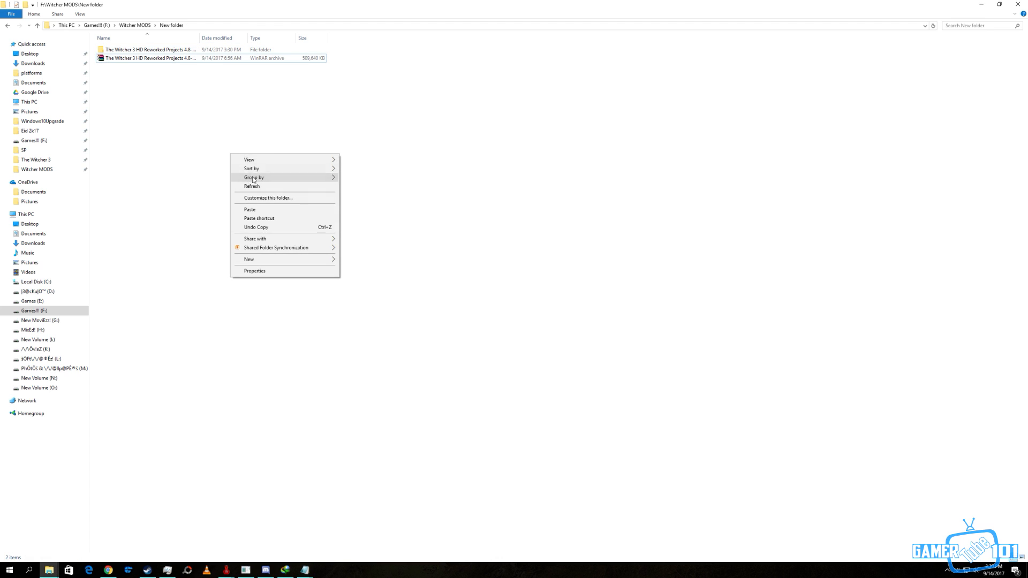
double_click(150, 50)
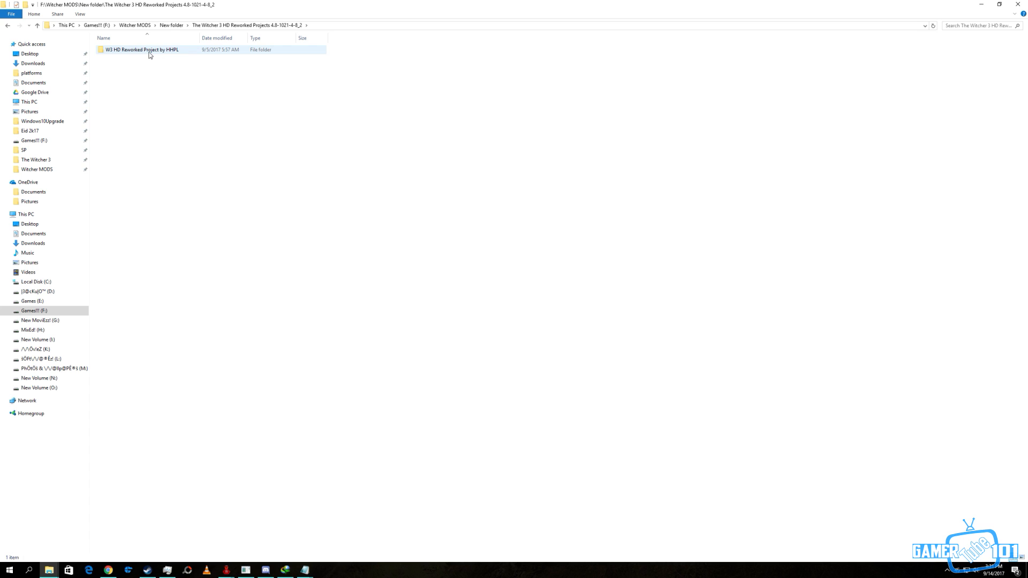
Open 'W3 HD Reworked Project by HHPL' and inspect the Config backup folder
double_click(141, 49)
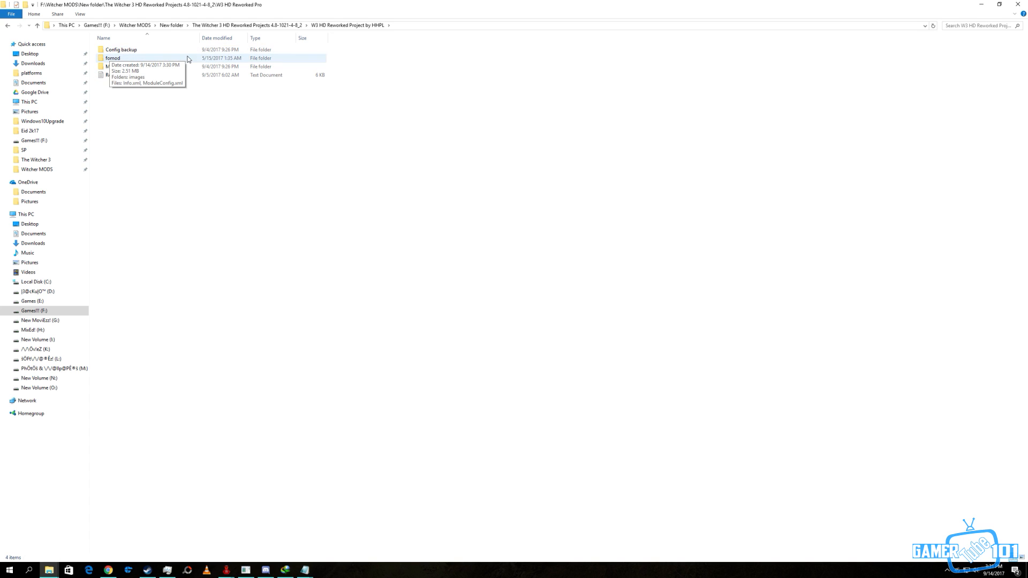
mouse_move(138, 84)
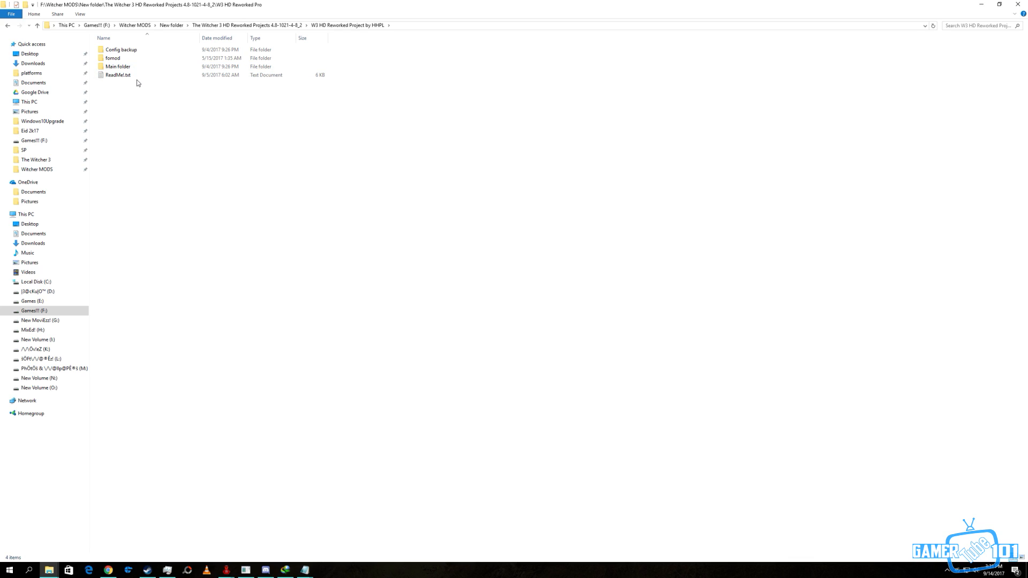
double_click(117, 75)
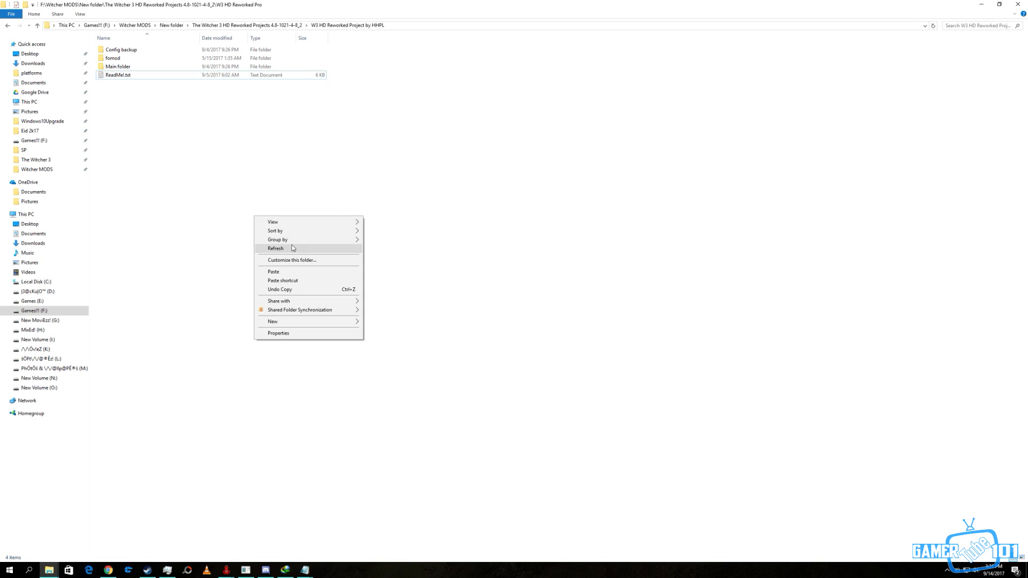
double_click(121, 50)
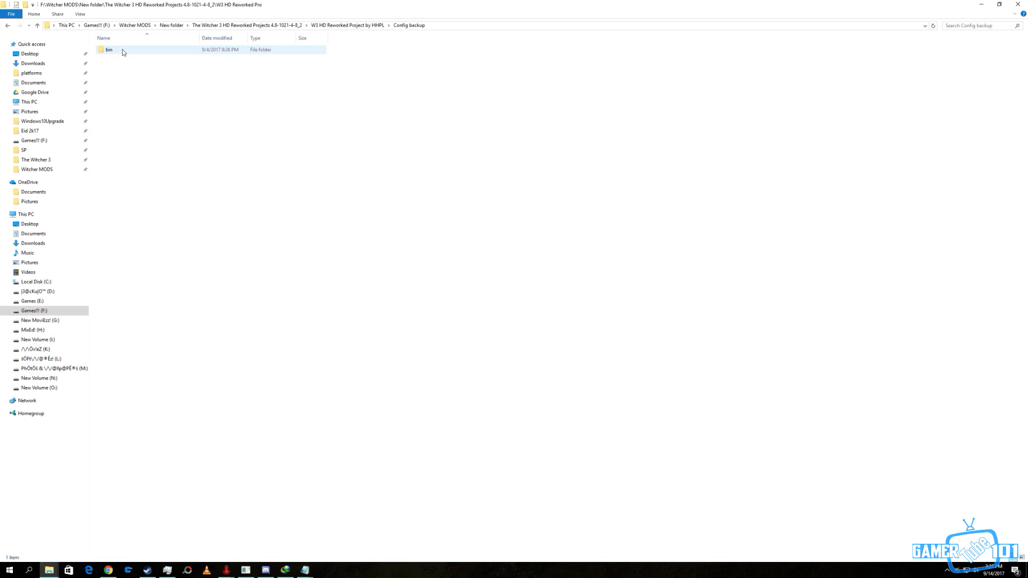
left_click(37, 25)
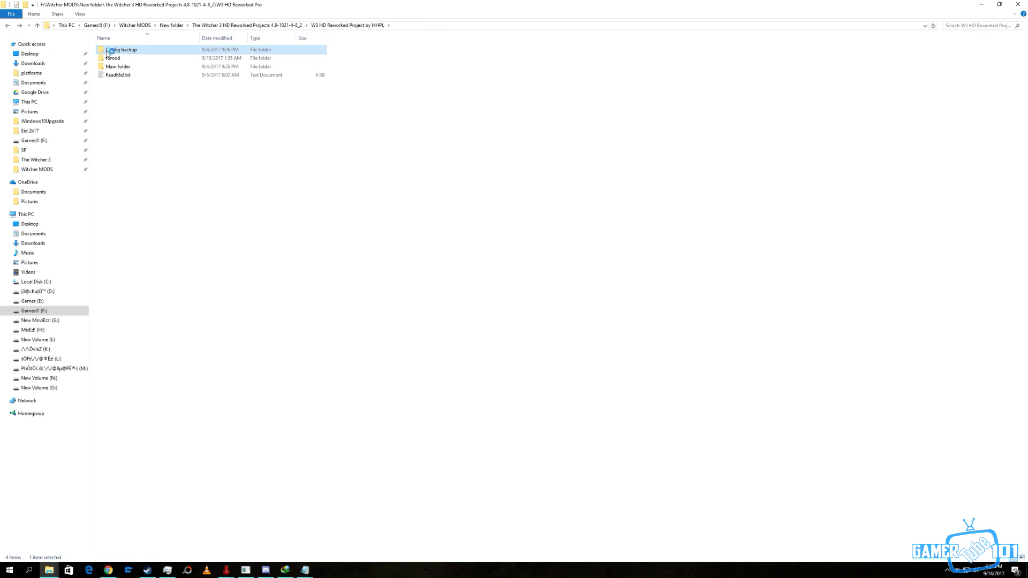
mouse_move(149, 52)
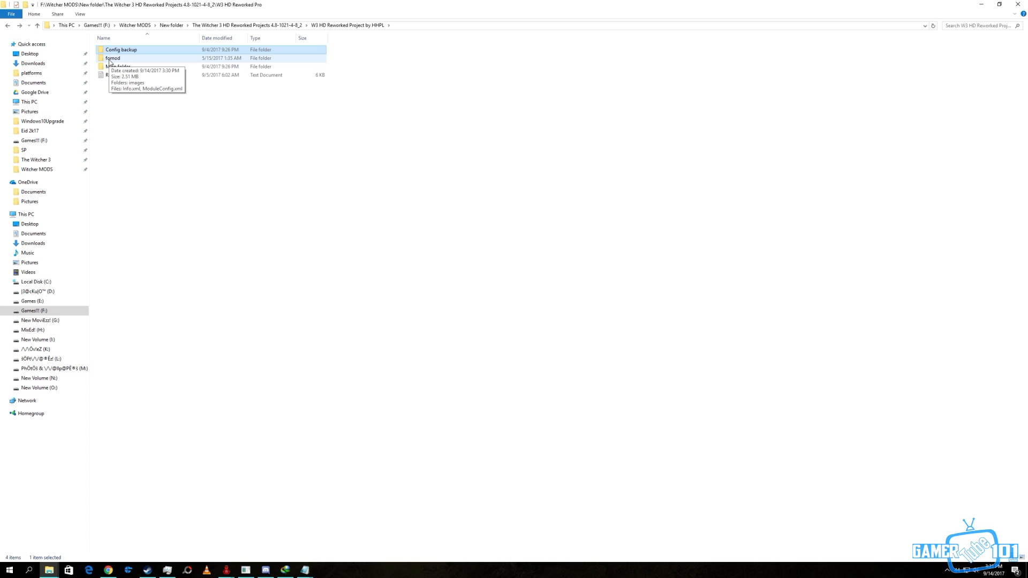
Inspect the fomod XML configs, then open Main folder holding bin and mods
double_click(113, 58)
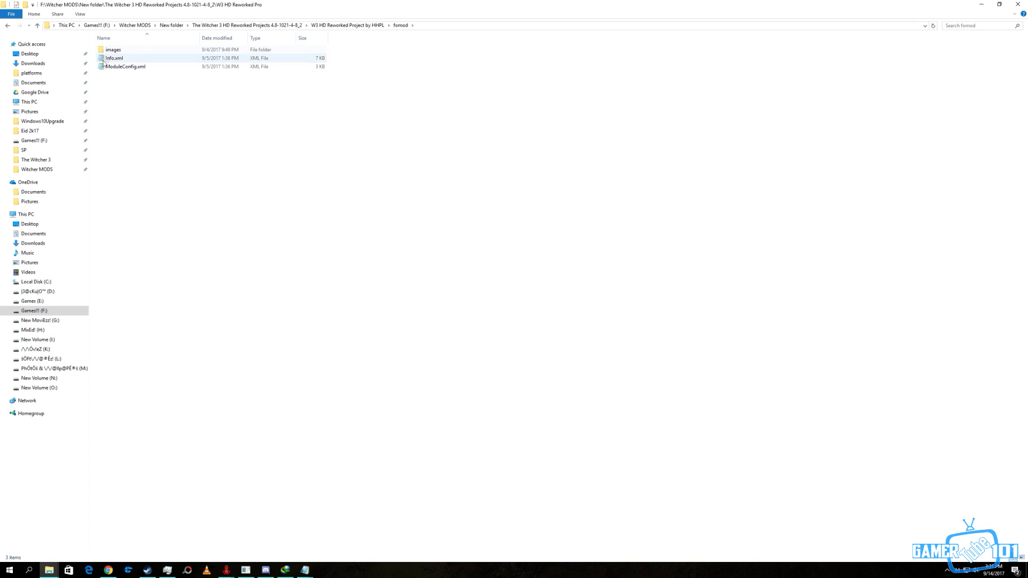
left_click(125, 66)
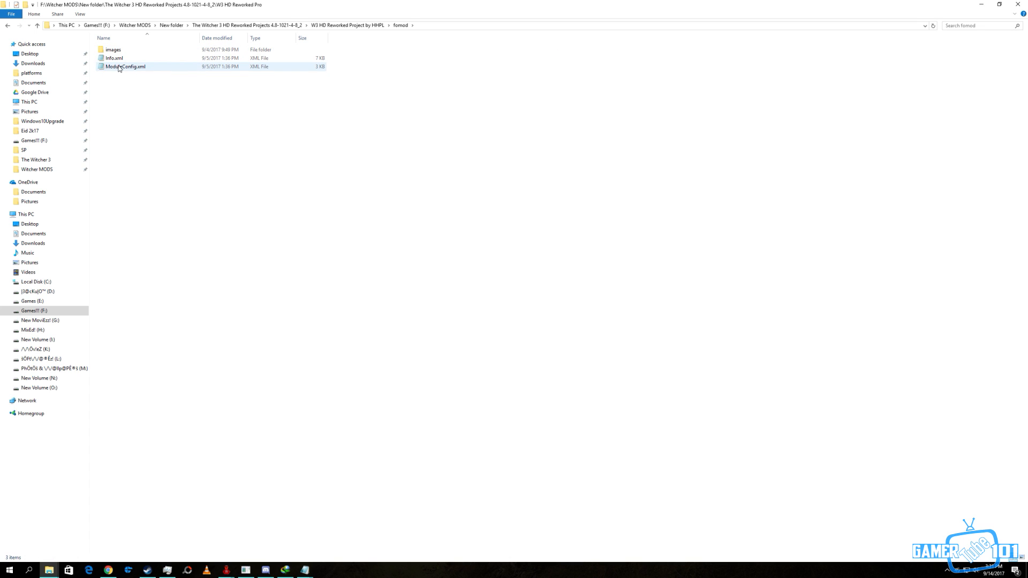
left_click(7, 25)
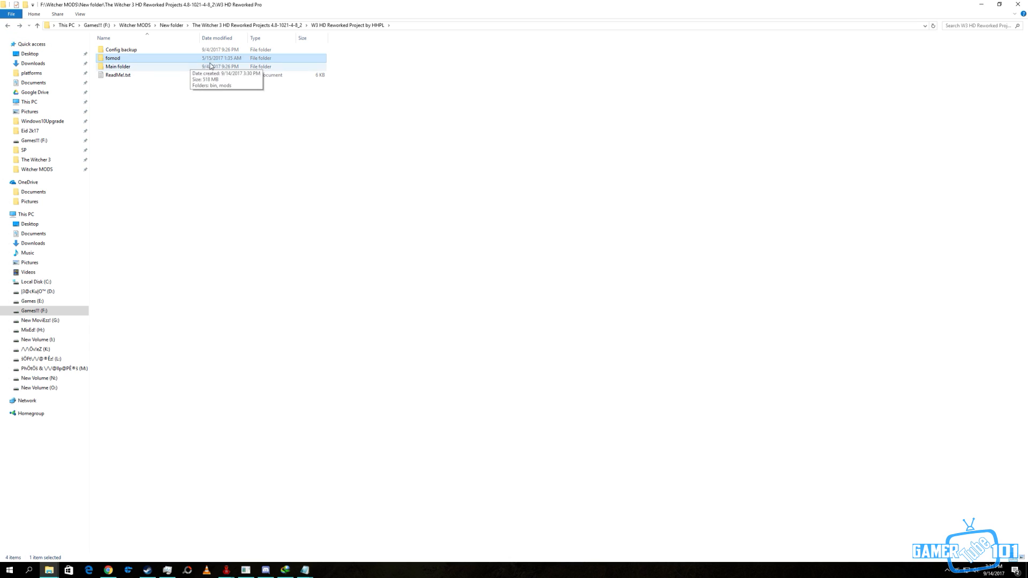
left_click(177, 106)
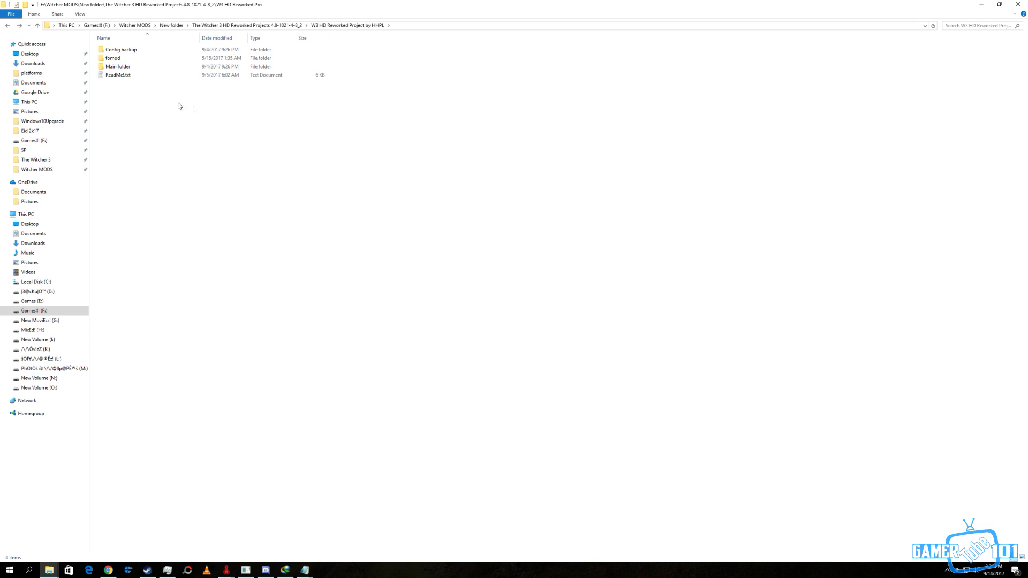
double_click(118, 66)
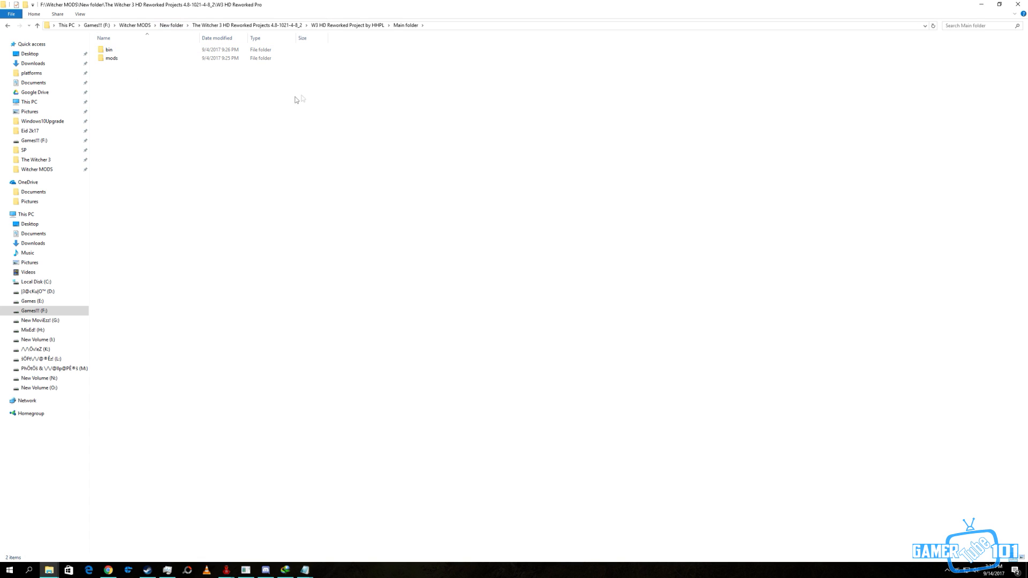
left_click(108, 49)
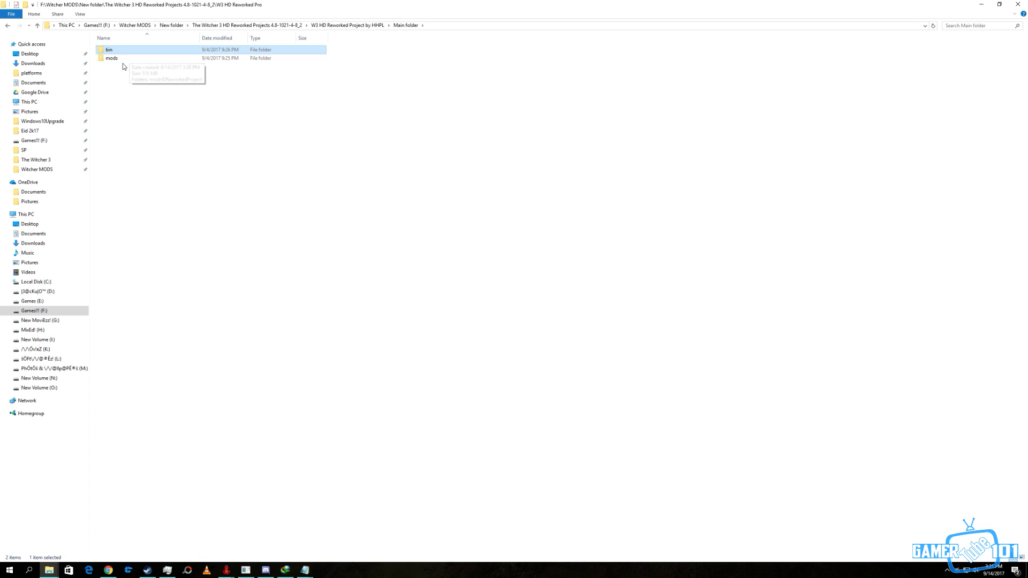
double_click(109, 49)
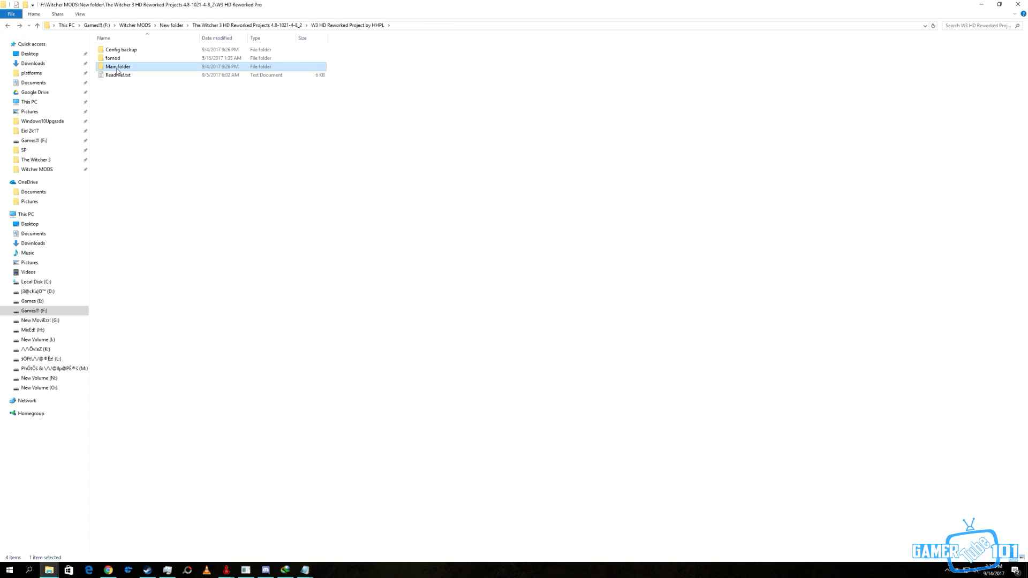
double_click(118, 66)
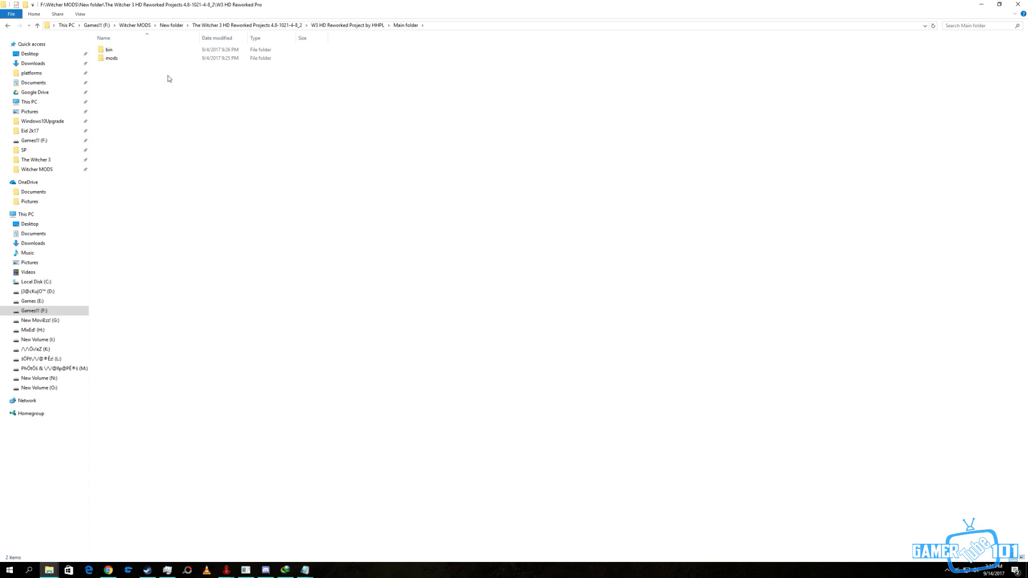
Copy the bin and mods folders, dismissing the download manager warning
right_click(109, 53)
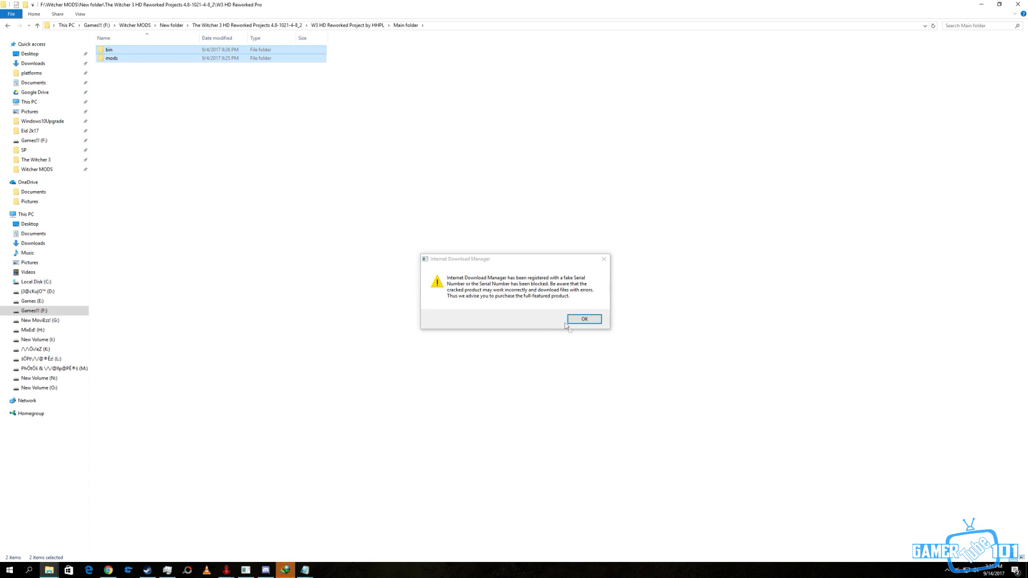
left_click(583, 319)
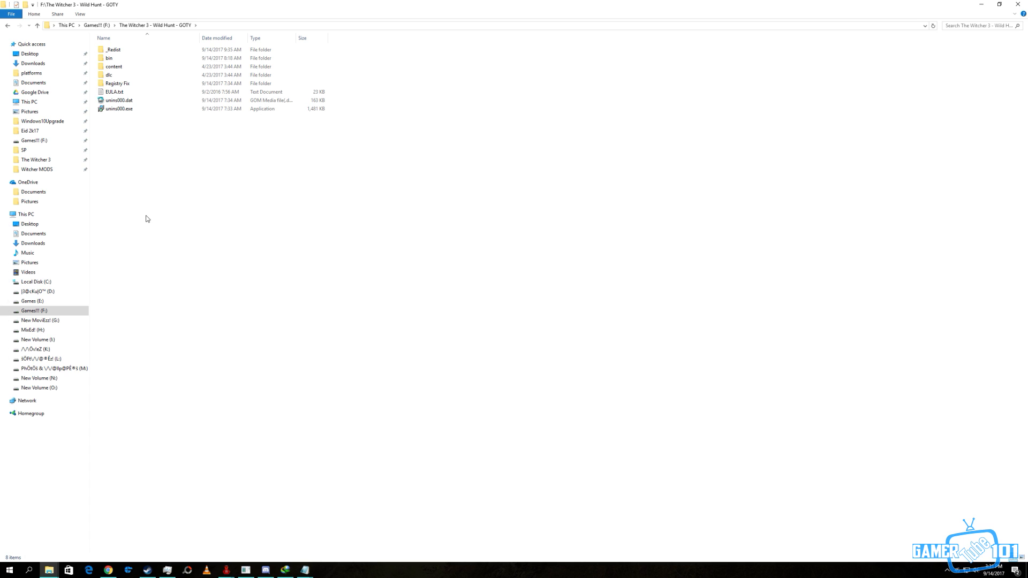
Create a Mods folder, paste the mod's folders resolving file conflicts, and open Mods
right_click(128, 133)
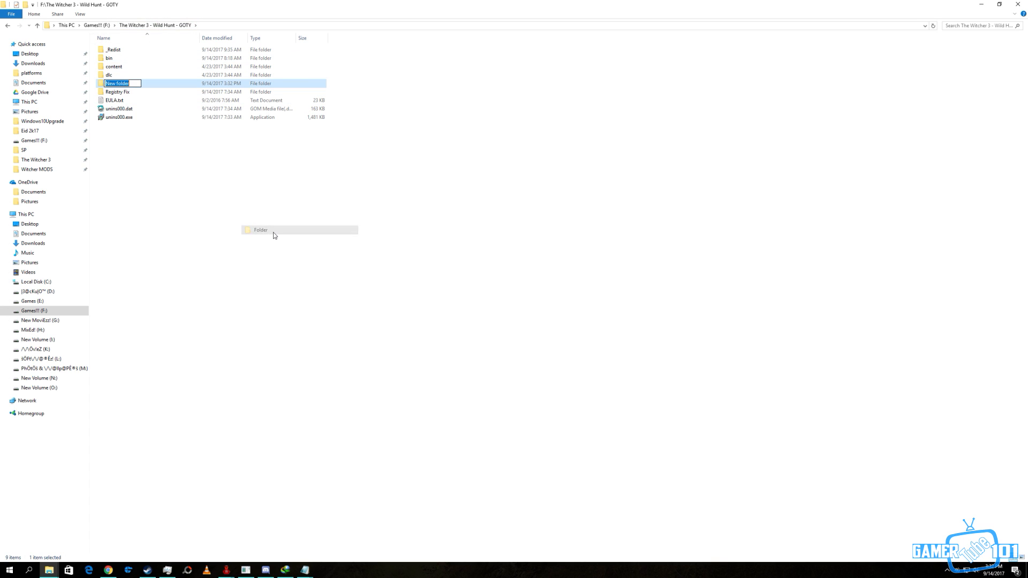
type("Mods")
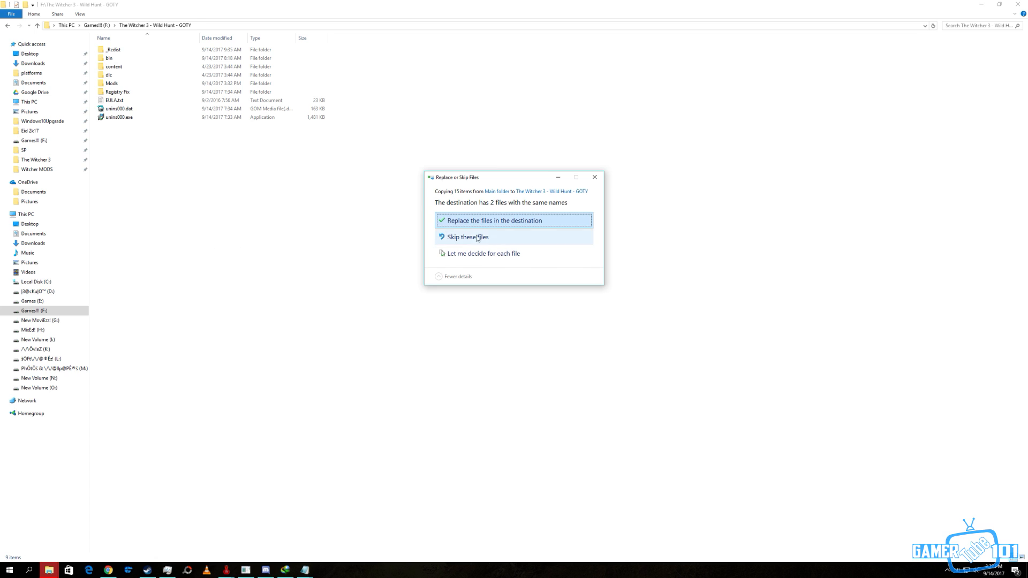
left_click(466, 237)
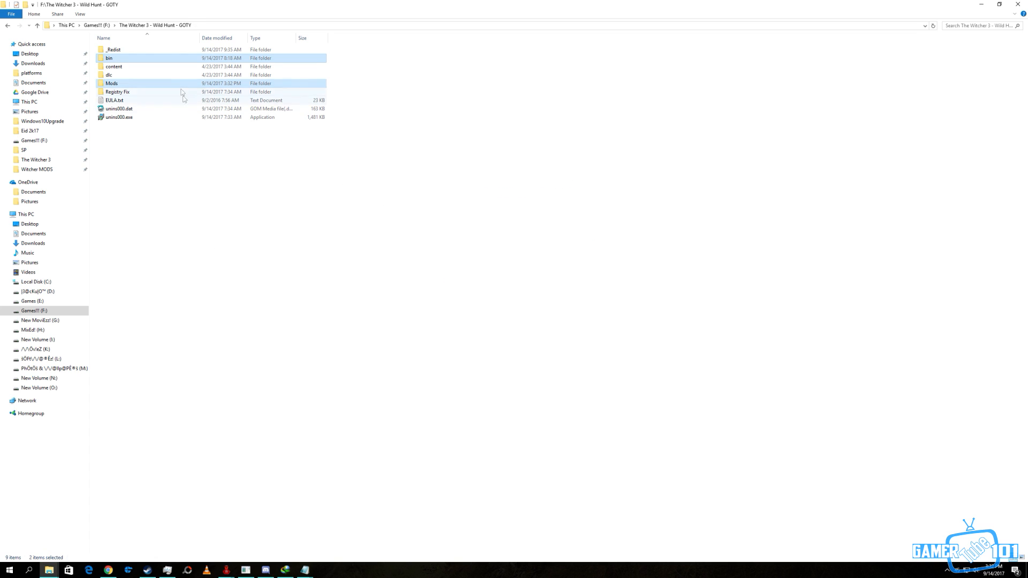
double_click(112, 83)
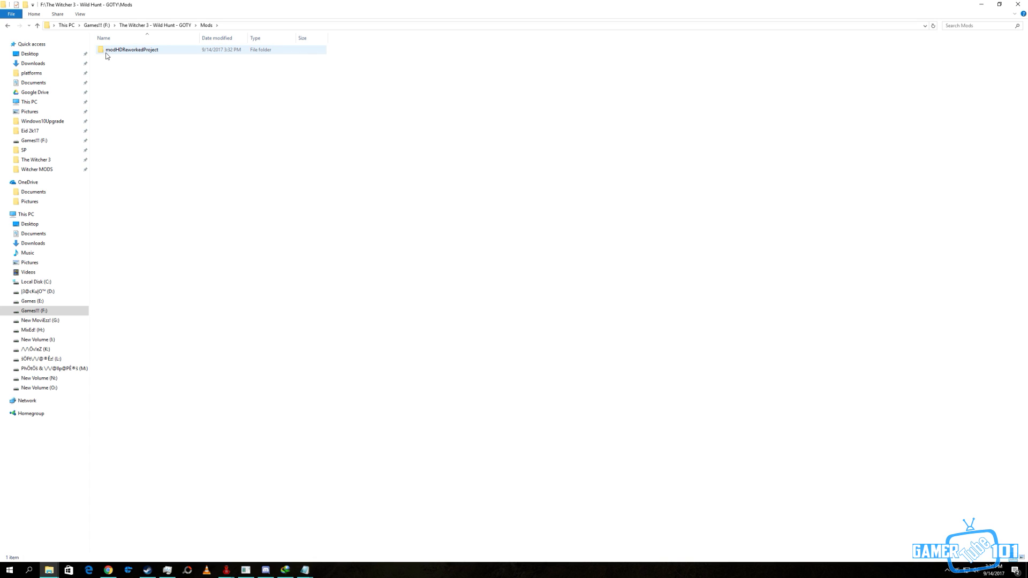
Open the game's bin\x64 folder and refresh its listing of witcher3.exe and DLLs
left_click(38, 25)
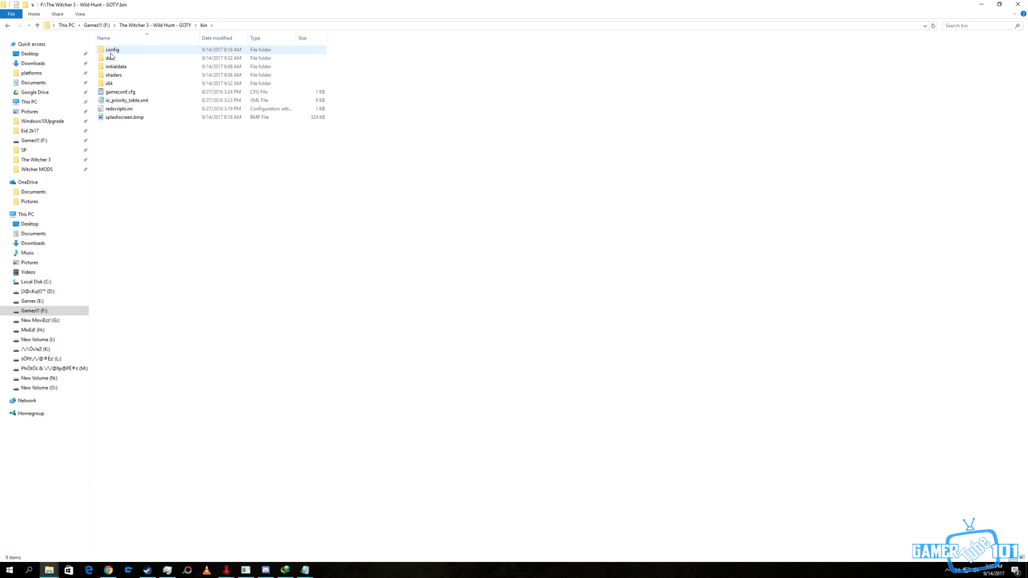
left_click(7, 26)
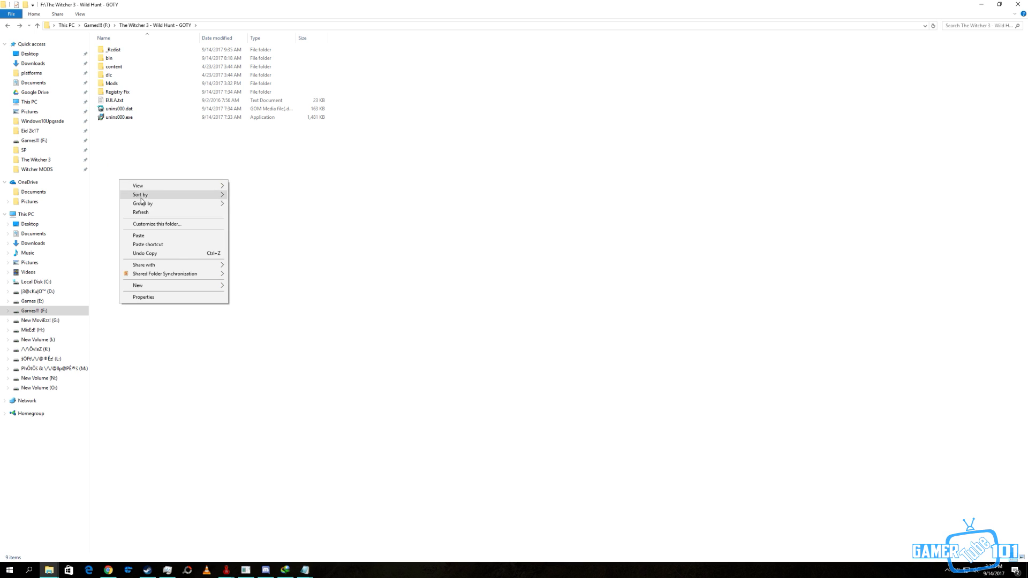
left_click(111, 159)
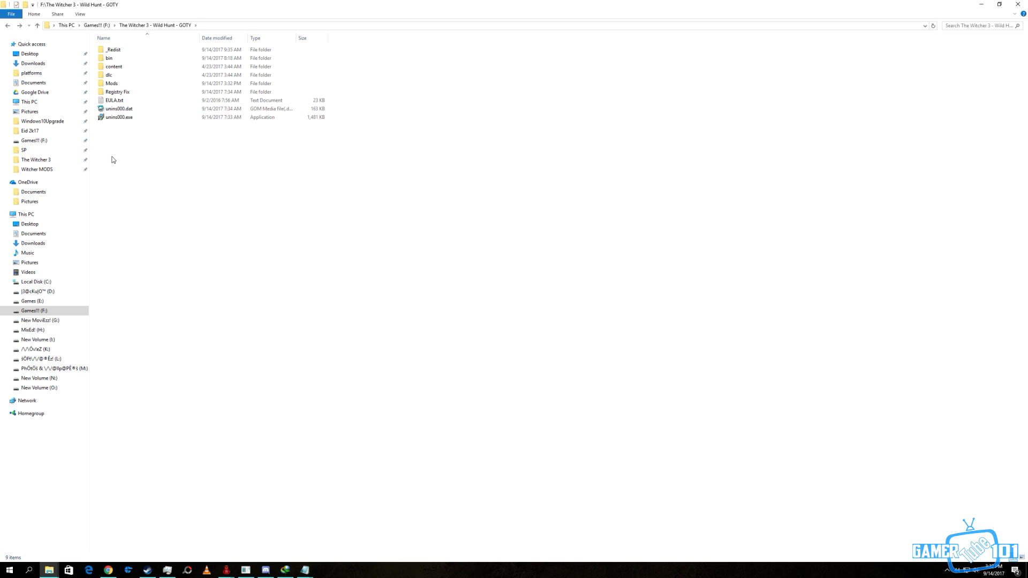
mouse_move(96, 142)
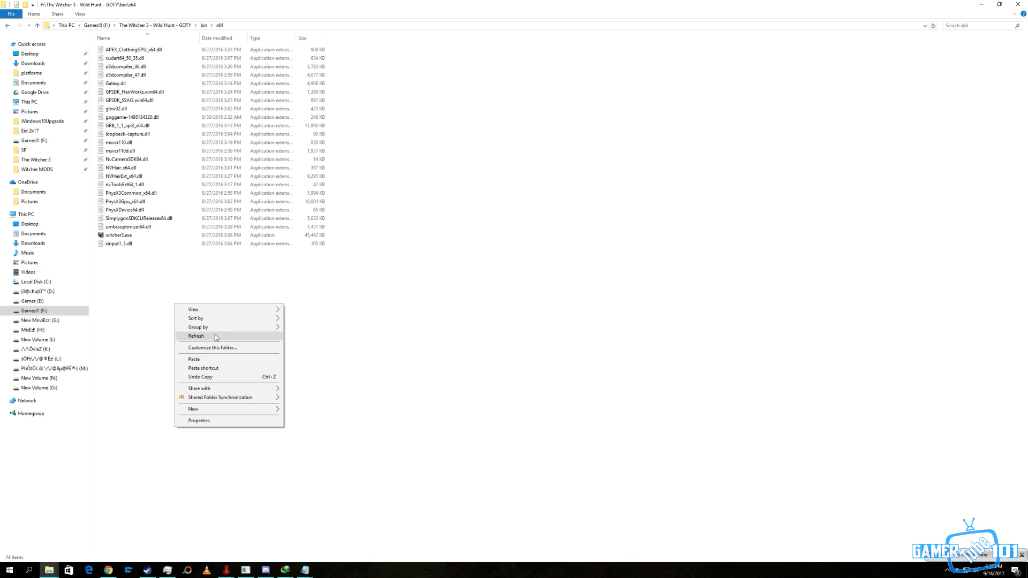
left_click(196, 336)
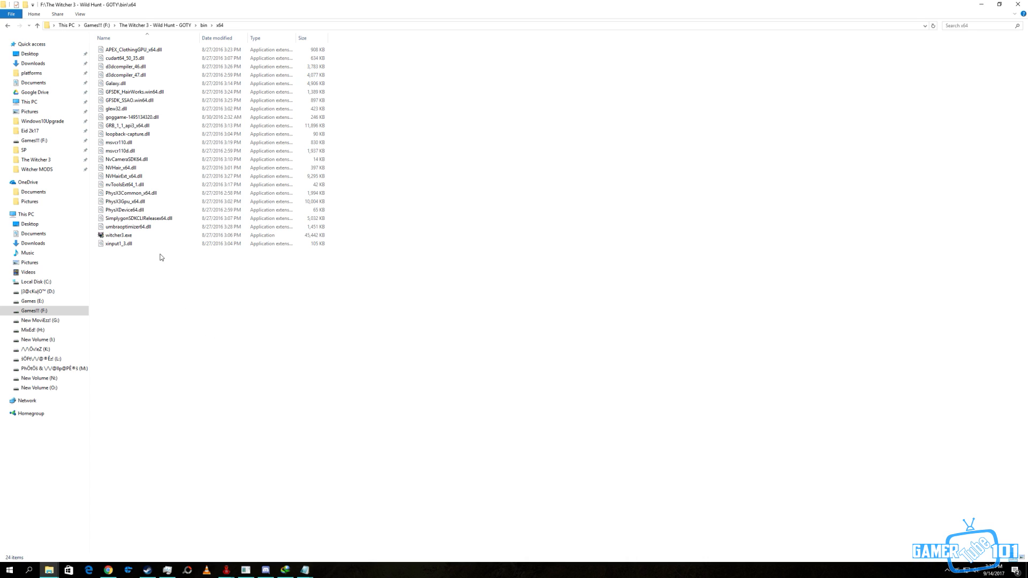
mouse_move(192, 295)
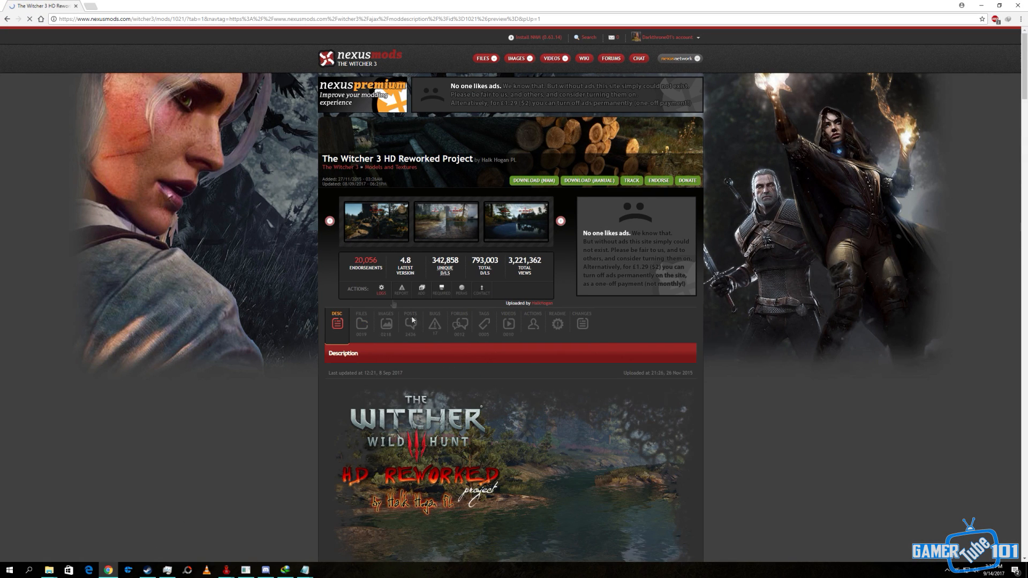
Scroll through the HD Reworked Project description, then refresh the Witcher 3 GOTY folder
scroll("down", 3)
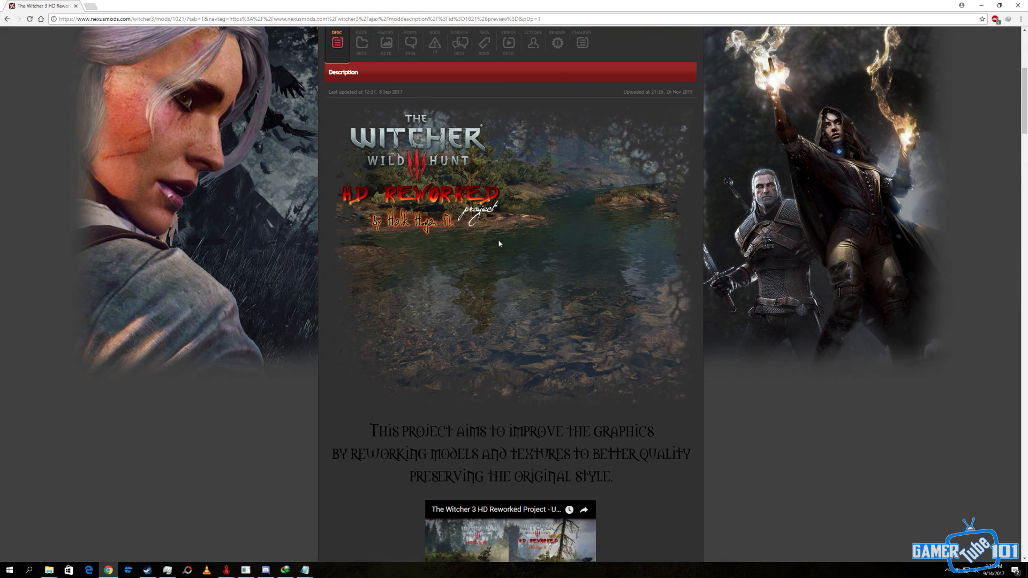
scroll("down", 3)
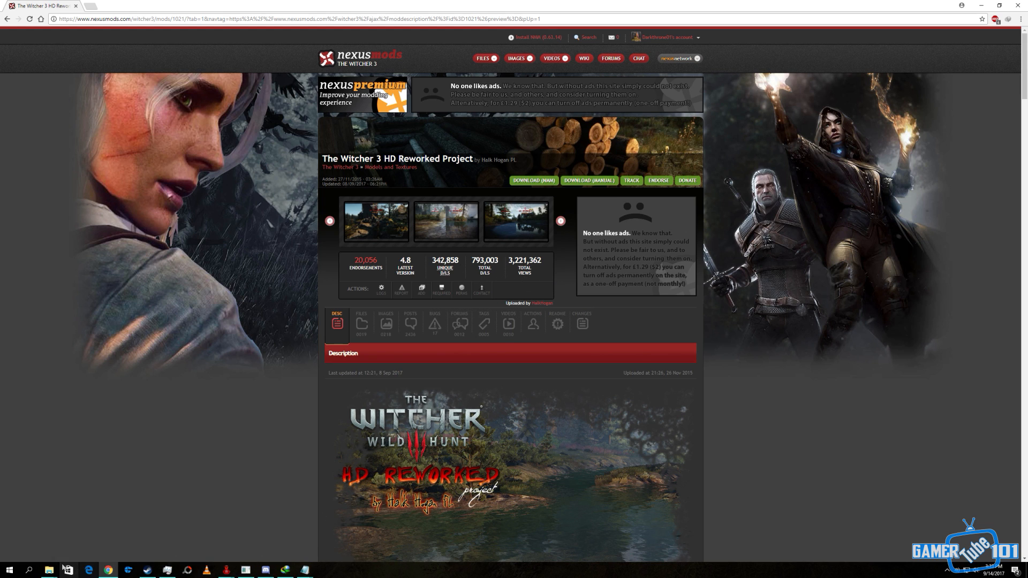
right_click(266, 298)
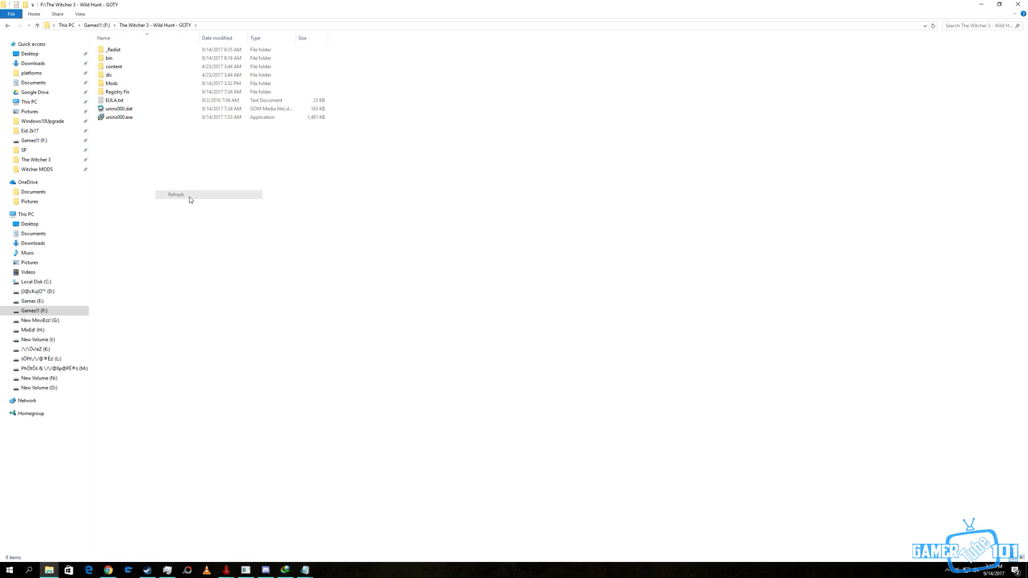
left_click(176, 194)
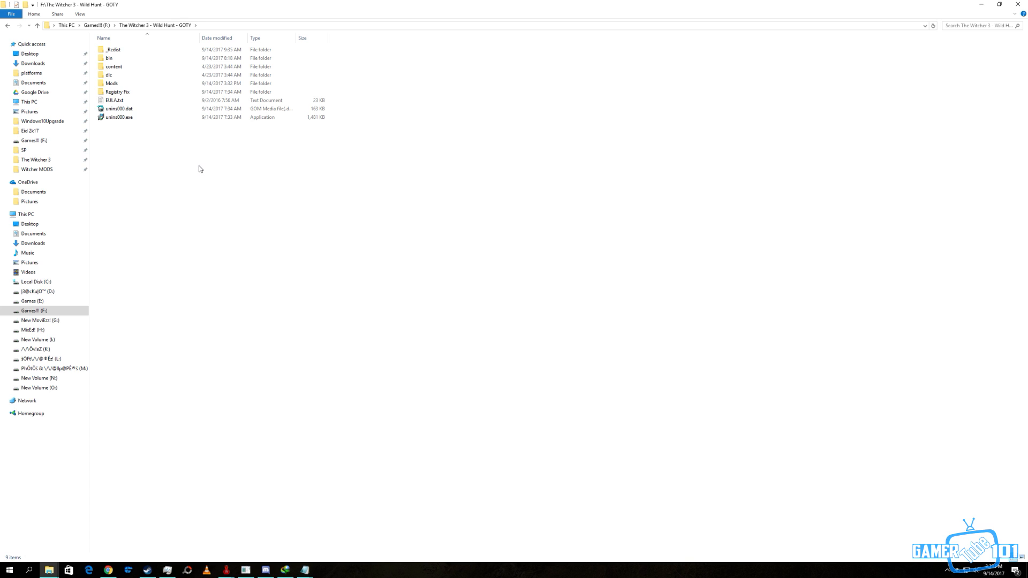
mouse_move(227, 199)
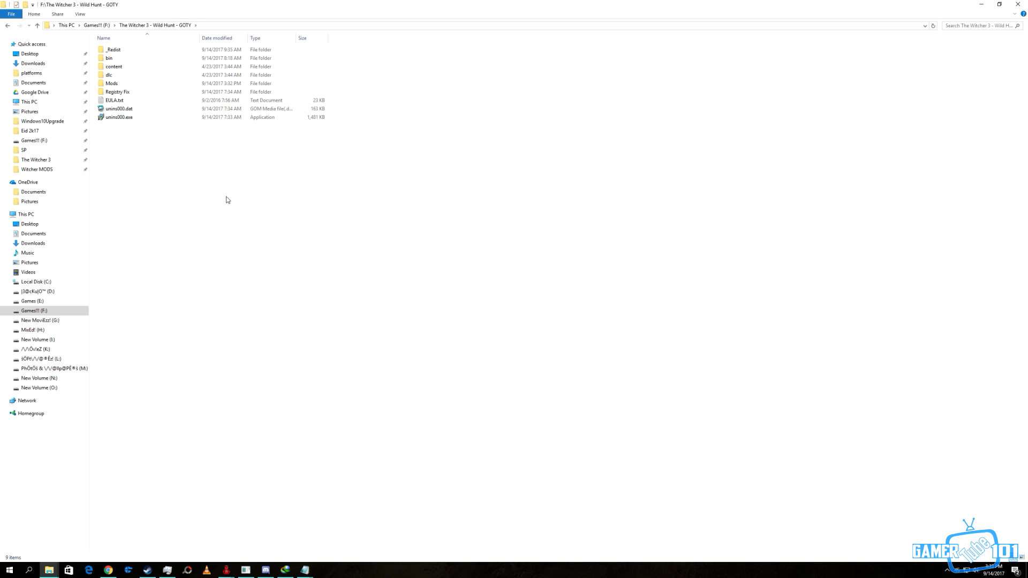